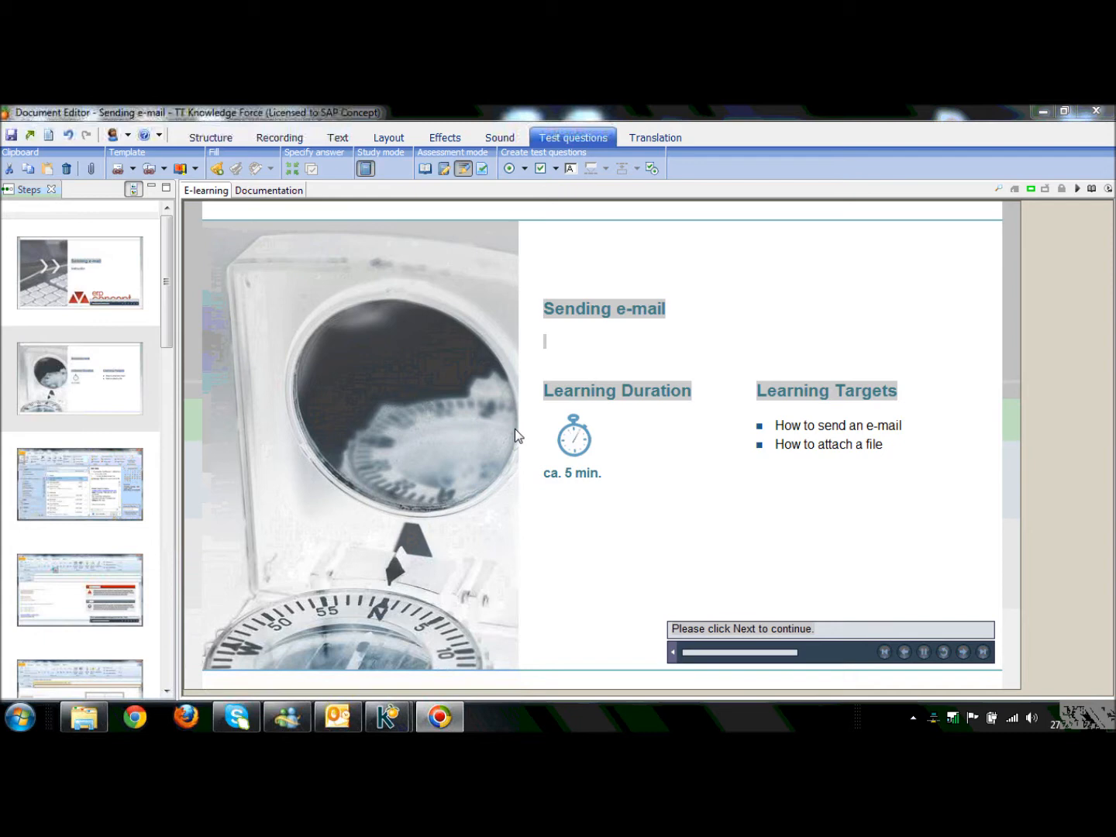
{"action": "mouse_move", "coordinate": [496, 431]}
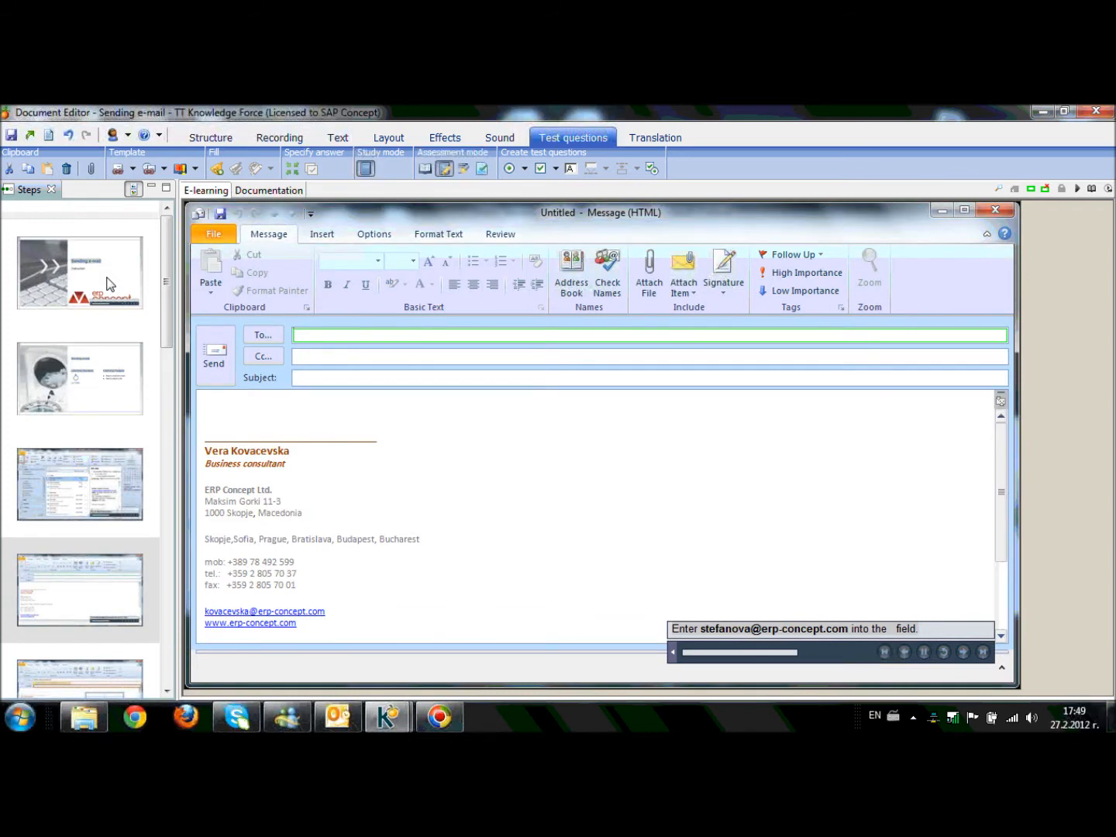
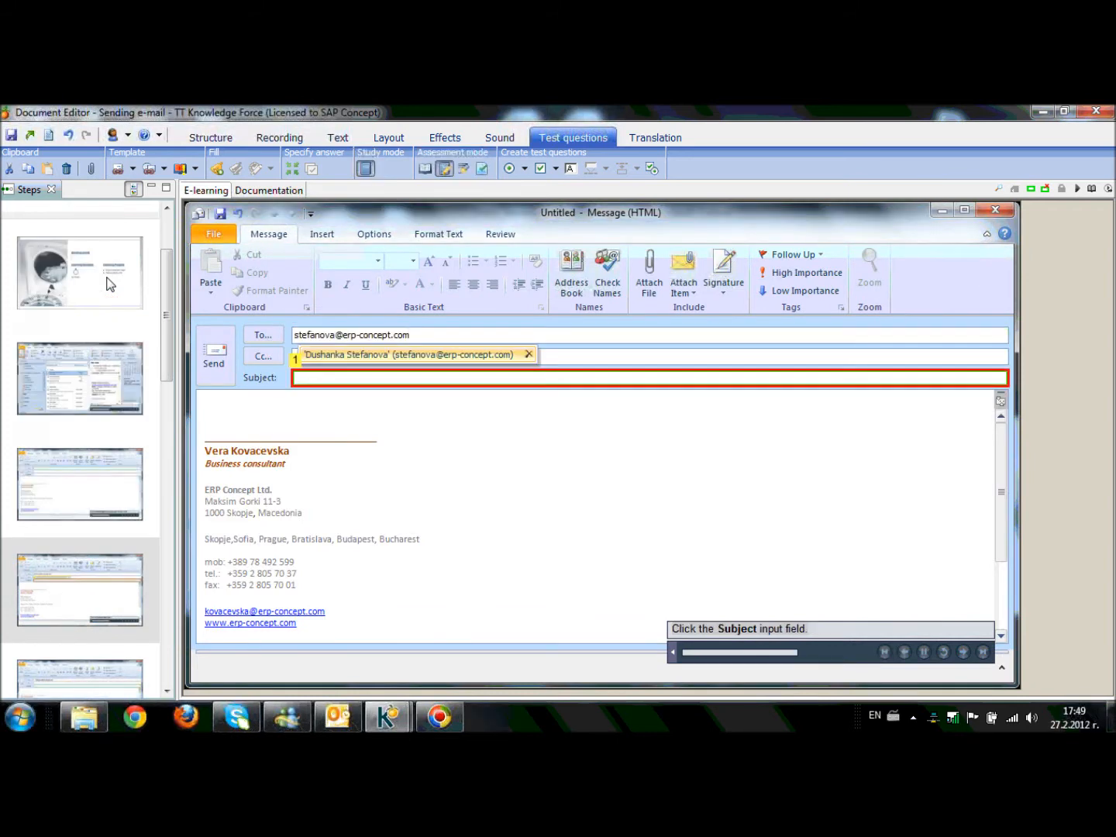
{"action": "left_click", "coordinate": [642, 373]}
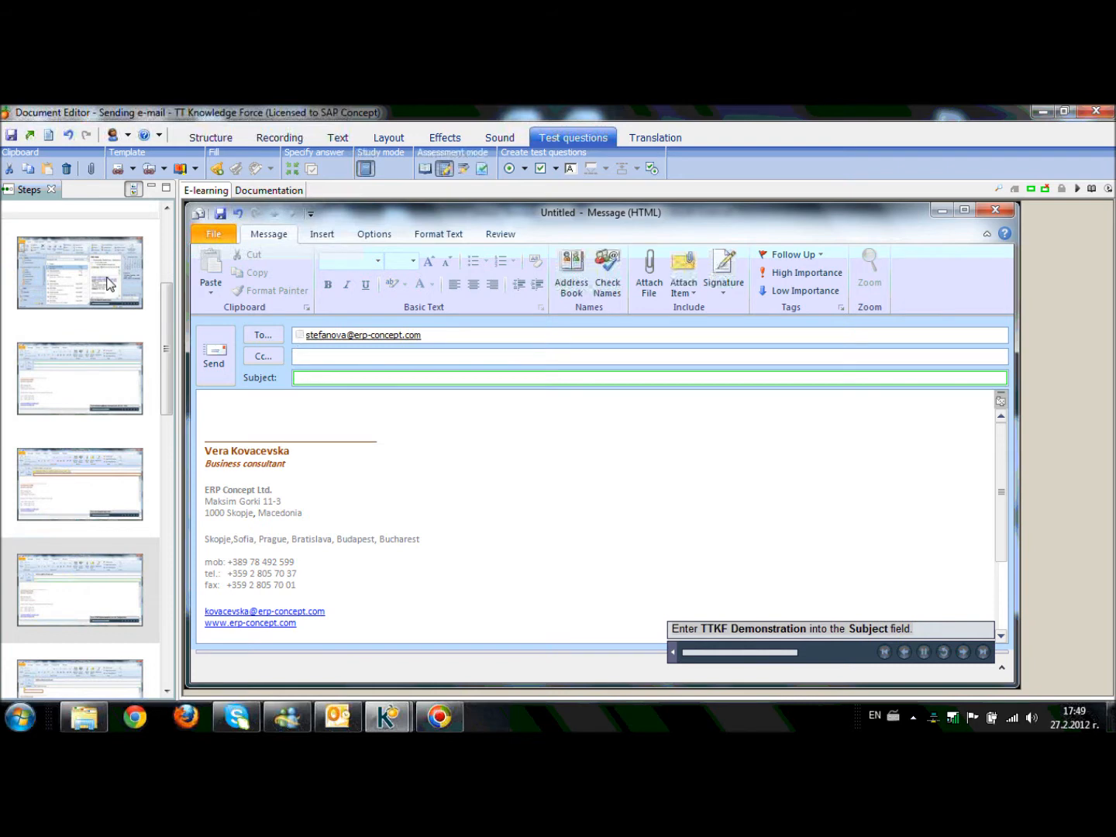
{"action": "type", "text": "TTKF Demonstration"}
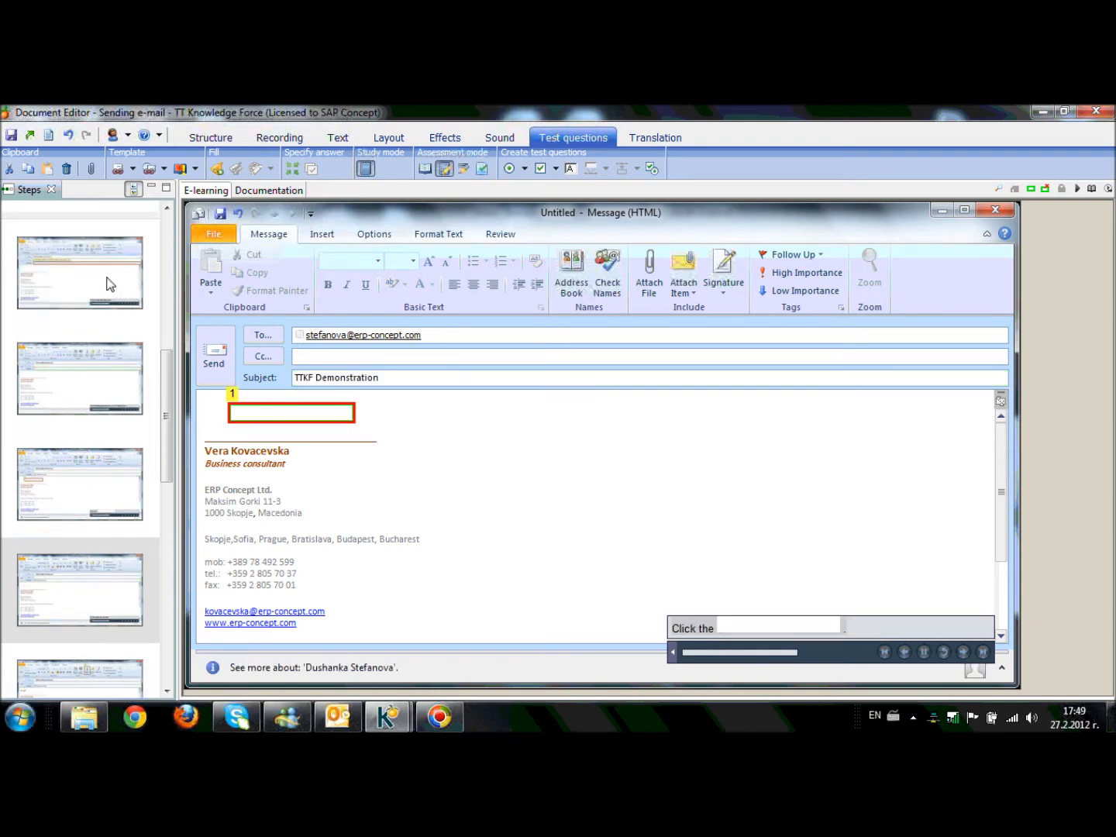
{"action": "type", "text": "demo"}
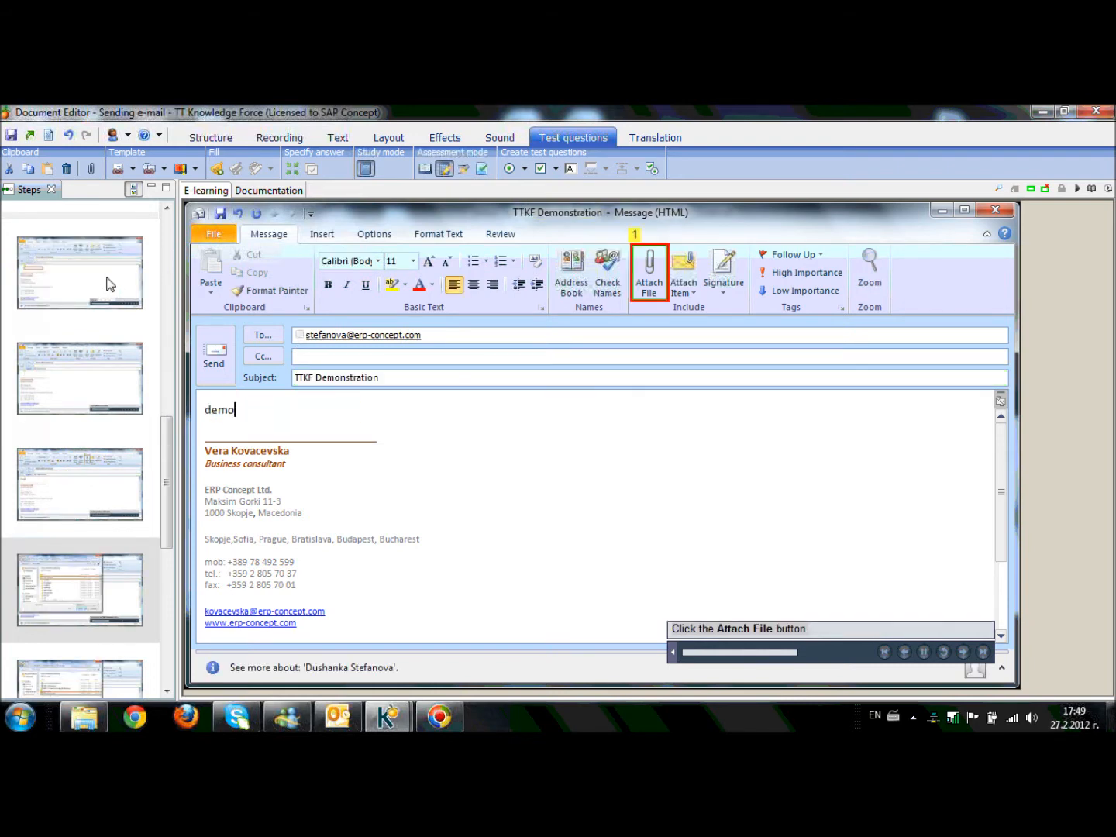
{"action": "left_click", "coordinate": [650, 271]}
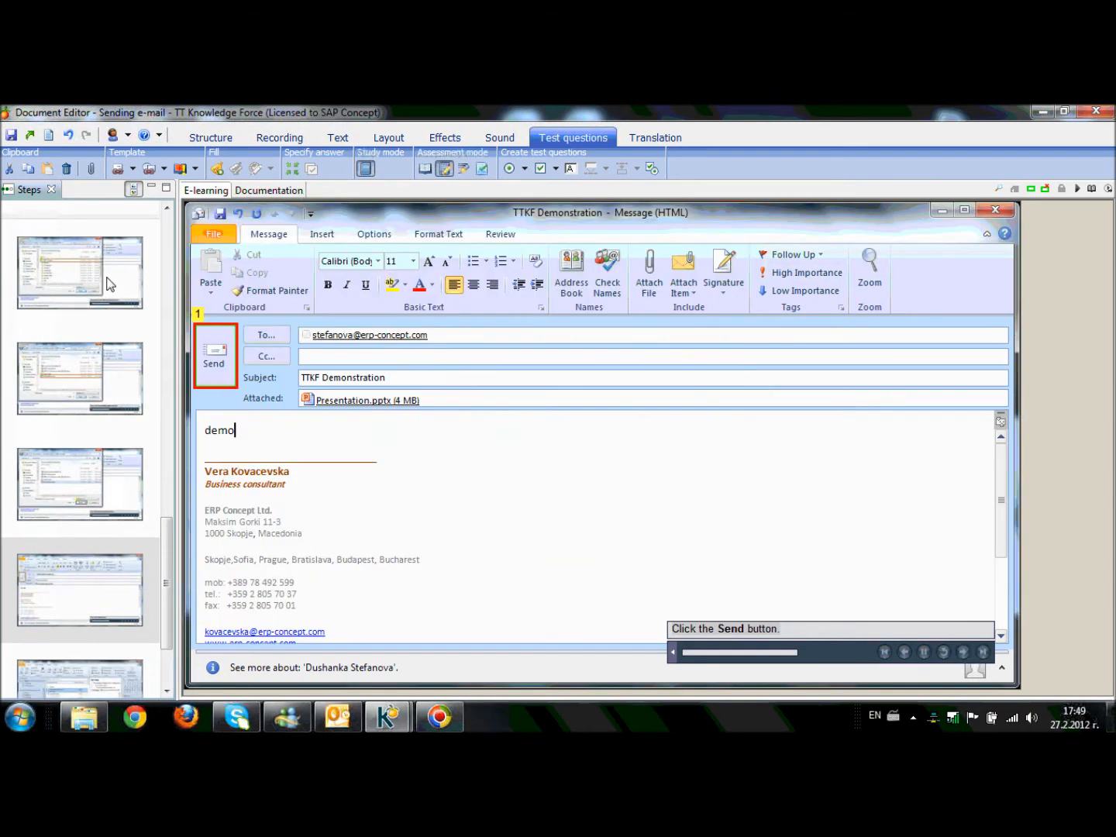
{"action": "left_click", "coordinate": [214, 357]}
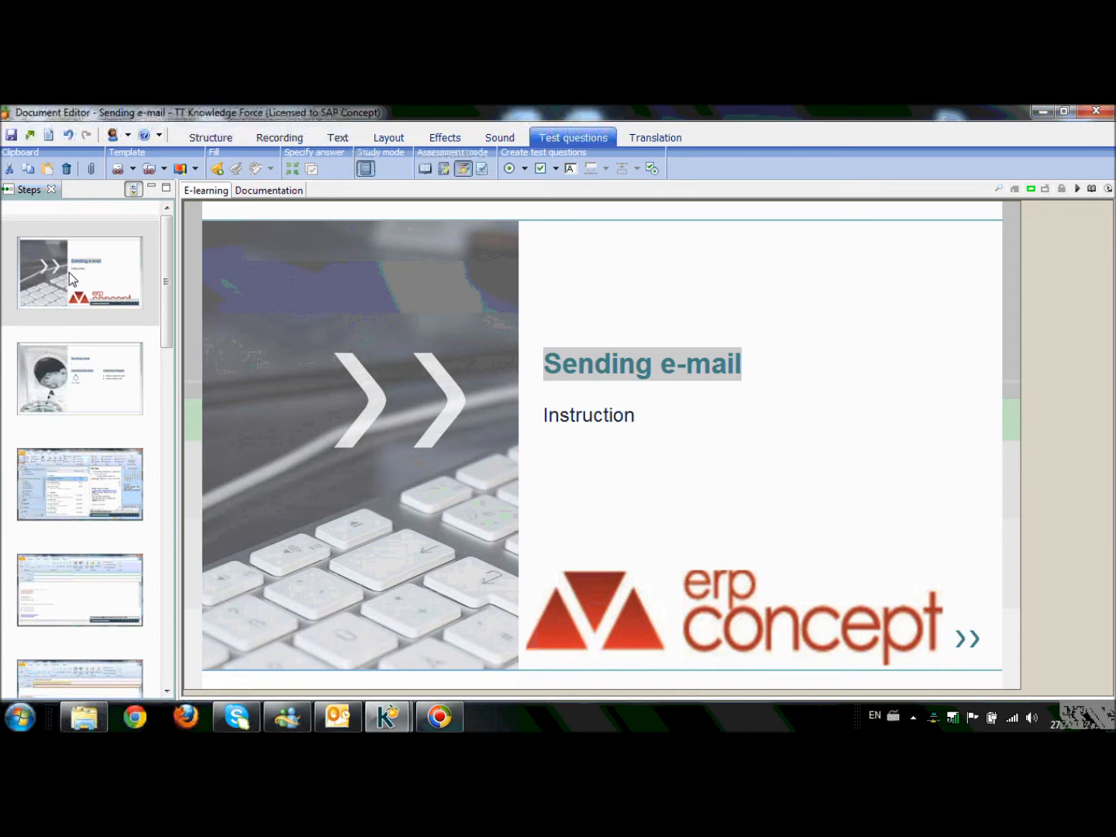
{"action": "mouse_move", "coordinate": [74, 276]}
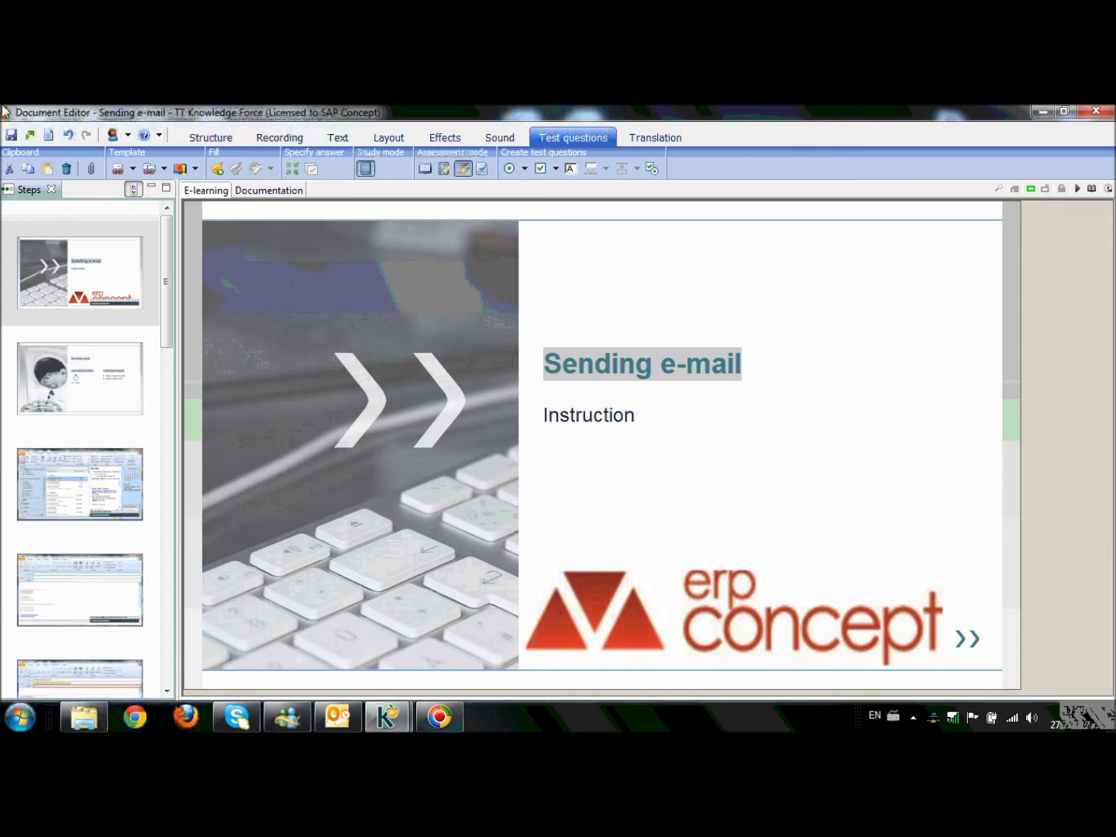
Step: Insert a PowerPoint placeholder in the title's upper right linked to a slide from Presentation.pptx
{"action": "left_click", "coordinate": [338, 137]}
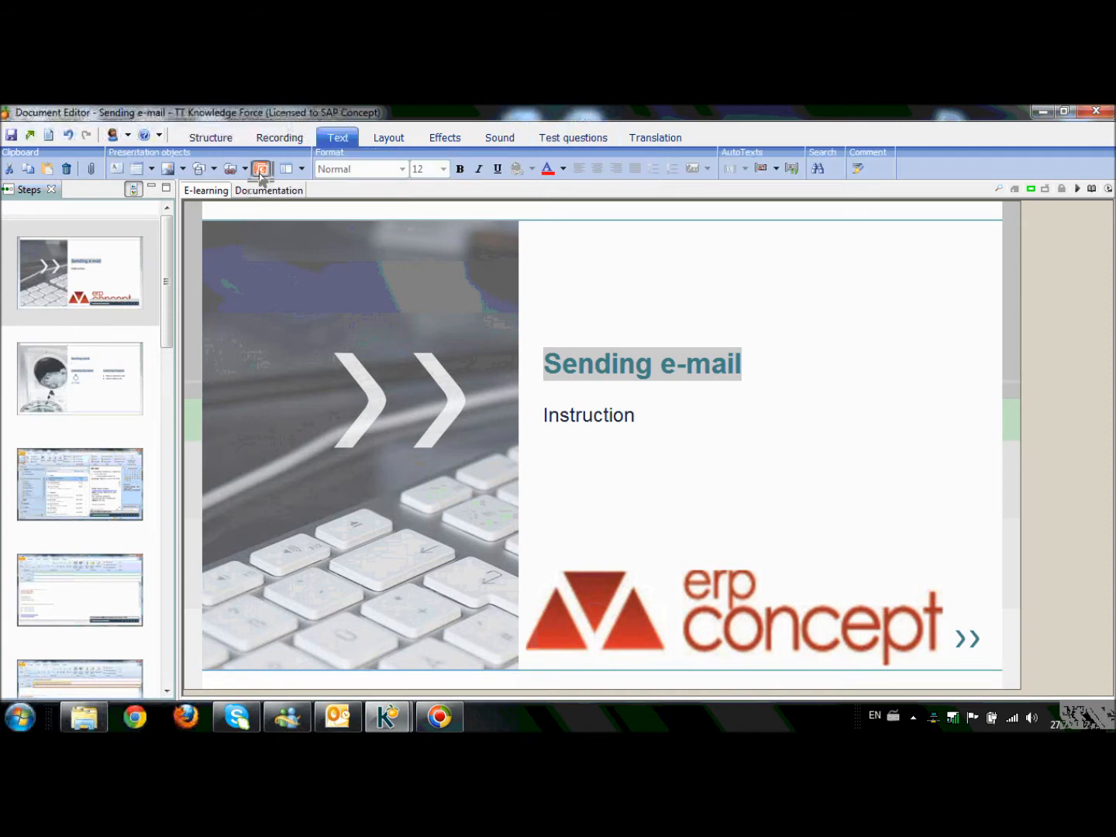
{"action": "left_click", "coordinate": [261, 168]}
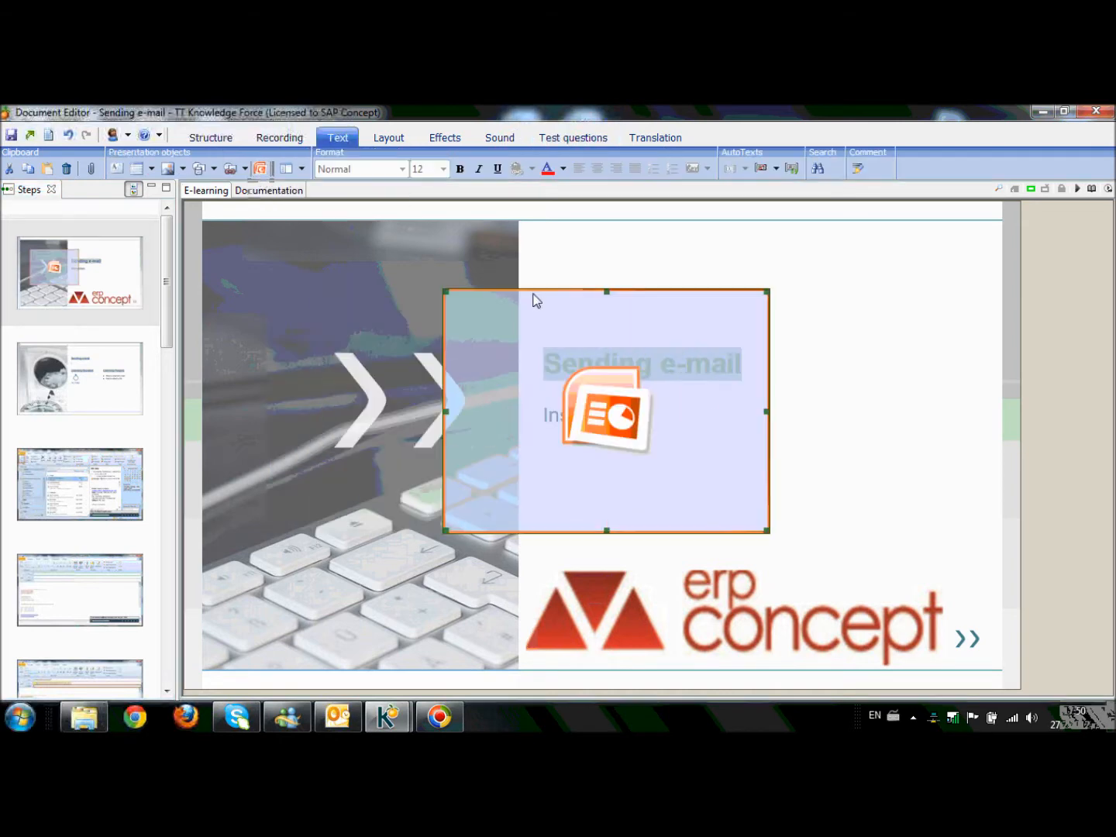
{"action": "left_click_drag", "start_coordinate": [605, 411], "coordinate": [830, 349]}
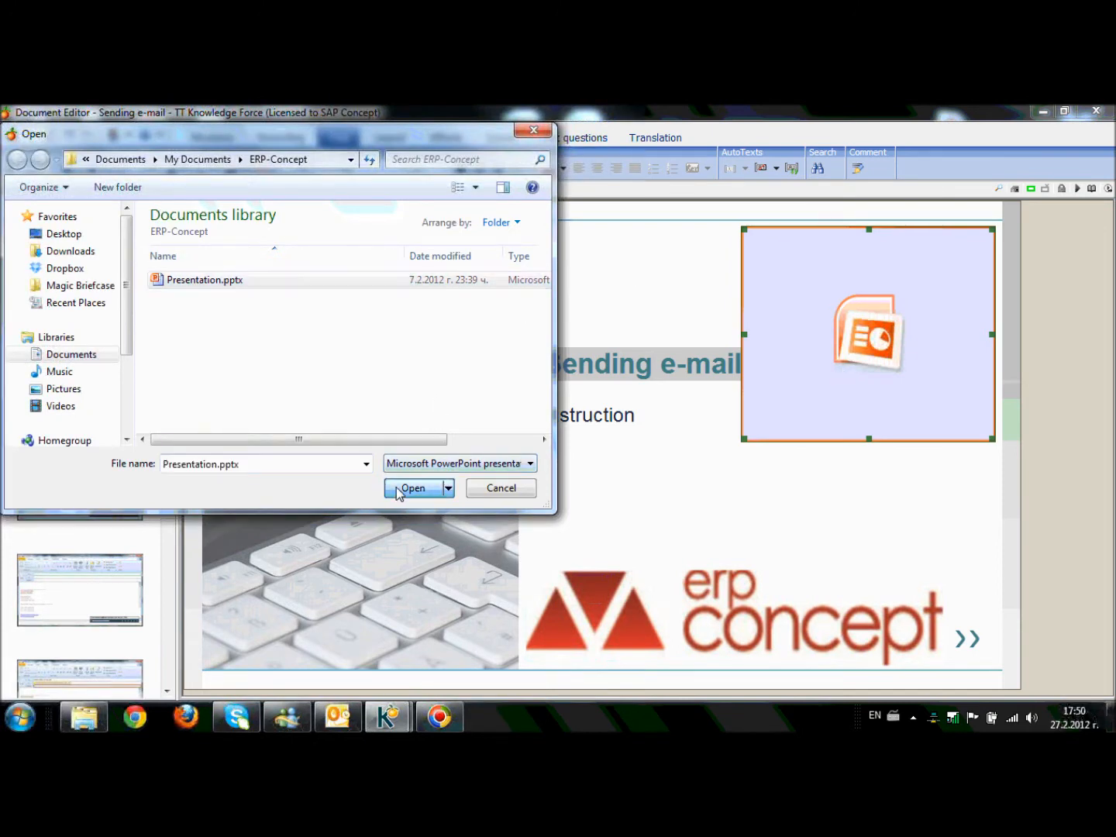
{"action": "left_click", "coordinate": [413, 487]}
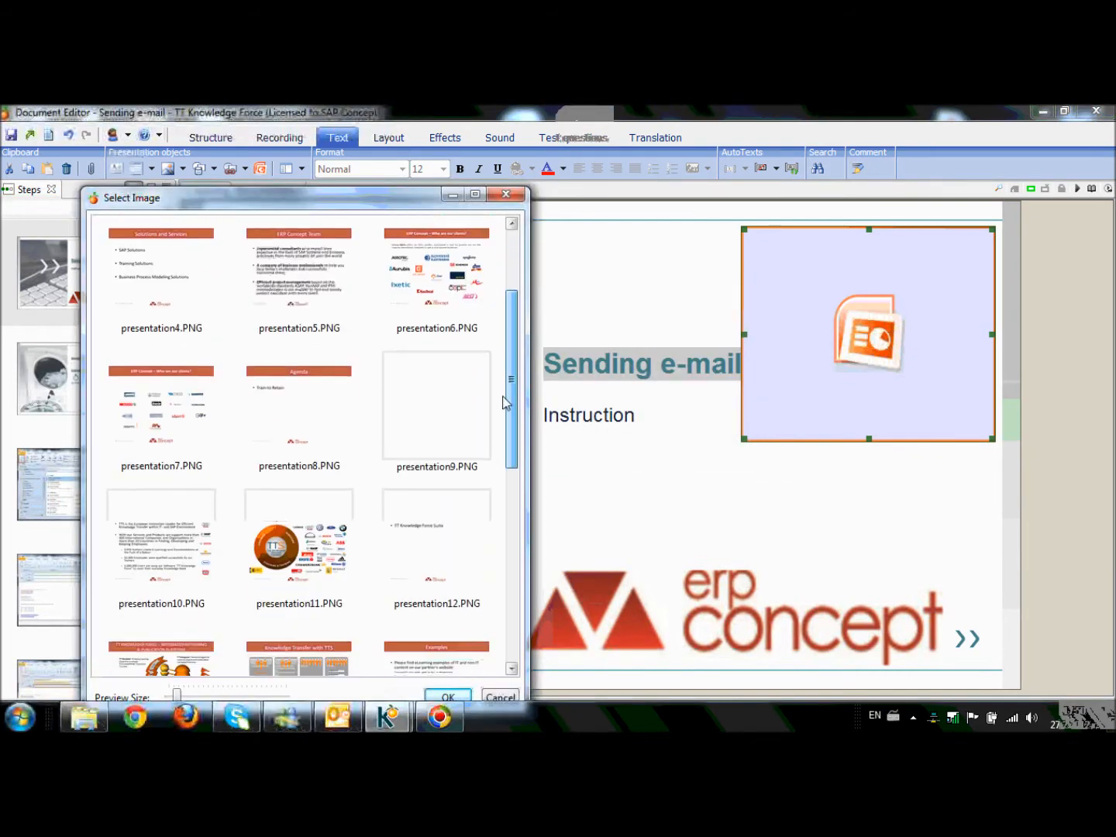
{"action": "scroll", "scroll_direction": "down", "scroll_amount": 3}
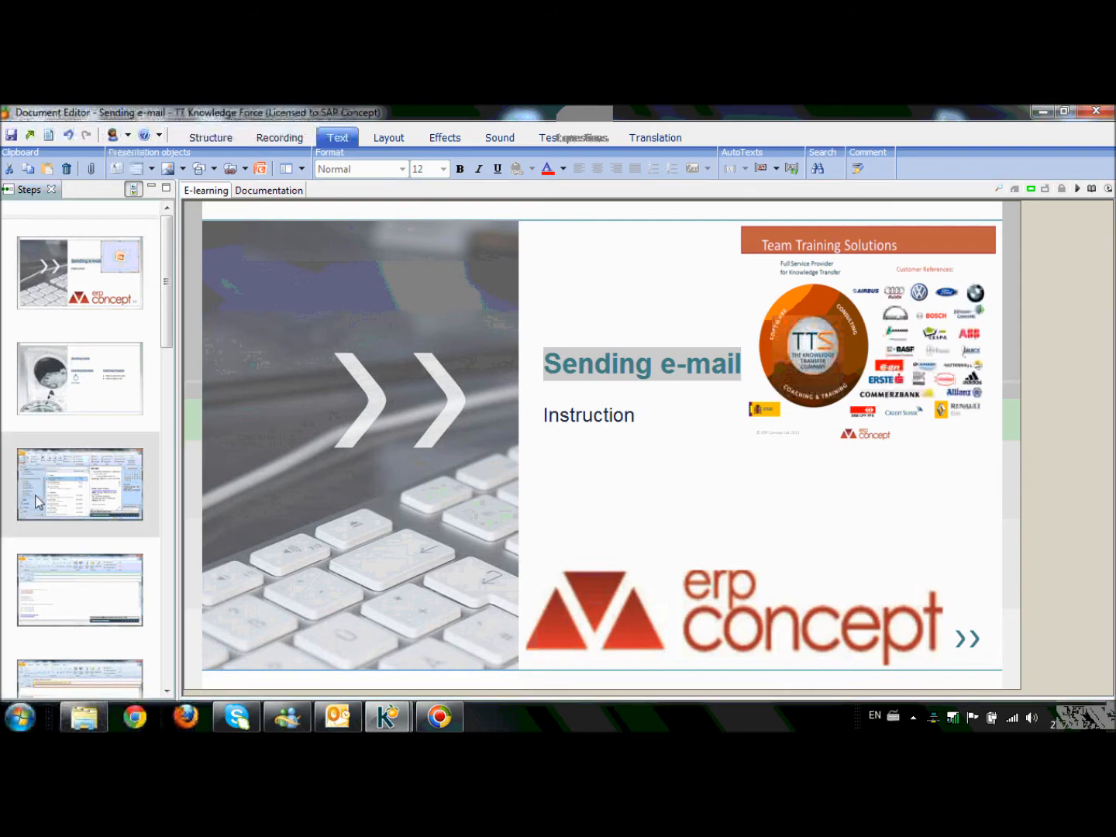
Step: Place a 'Textbox - Attention' on the message body's right side and add a 'Textbox - Hint' below it
{"action": "left_click", "coordinate": [81, 484]}
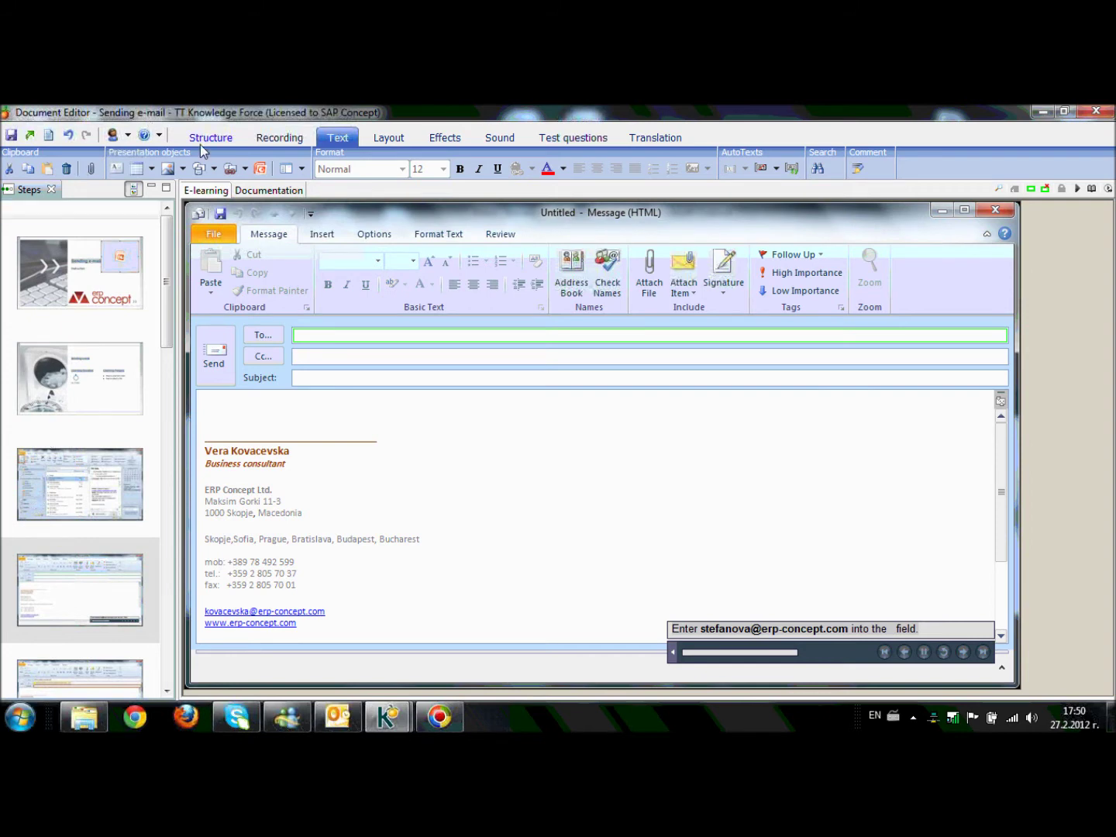
{"action": "left_click", "coordinate": [246, 167]}
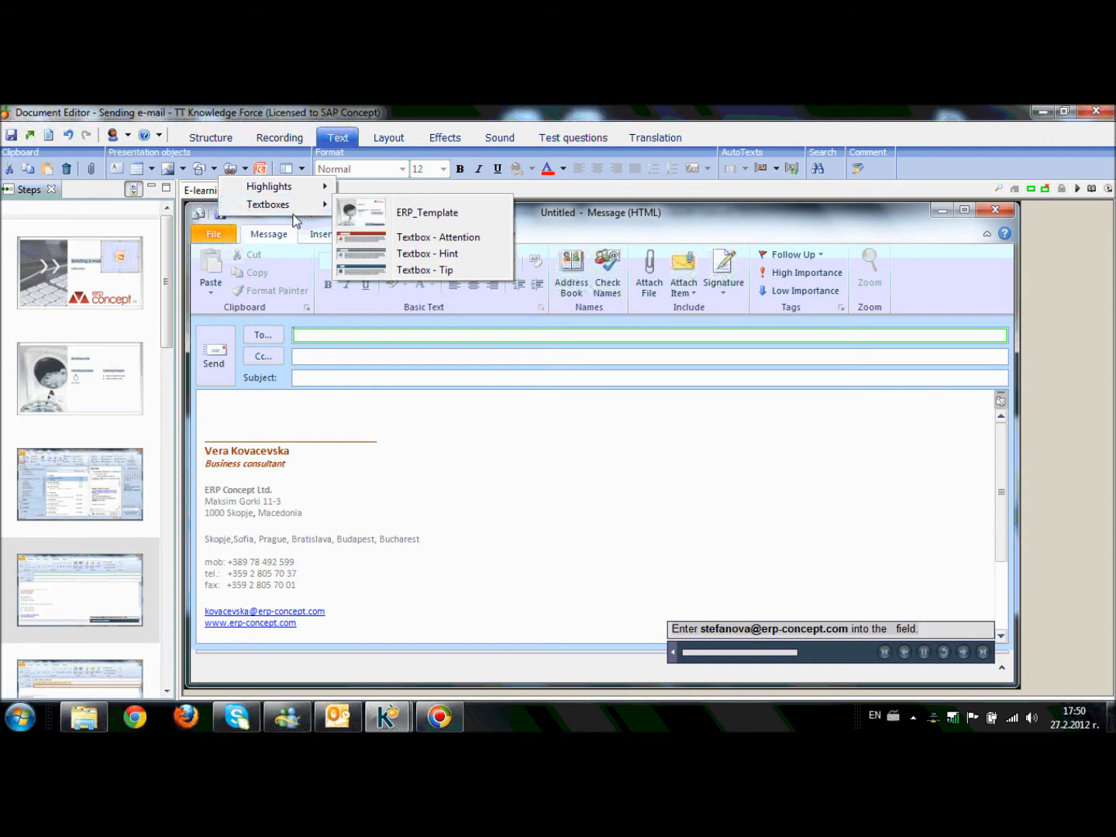
{"action": "left_click", "coordinate": [438, 237]}
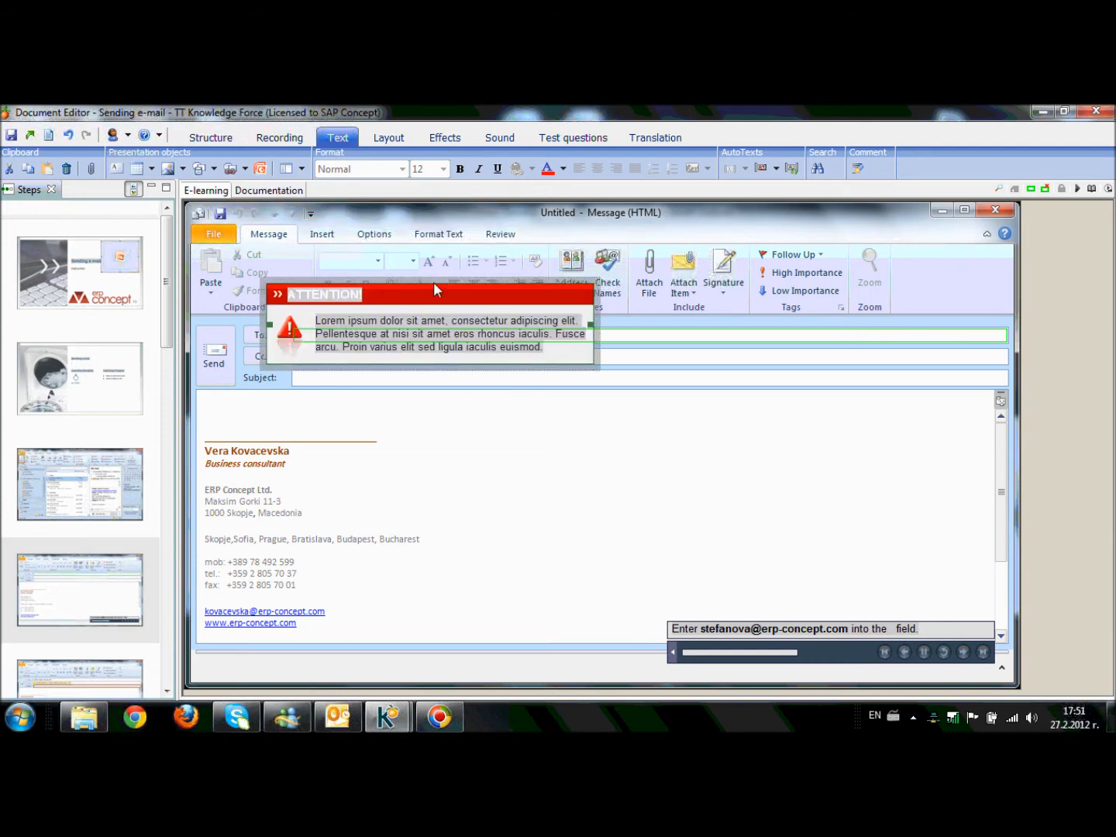
{"action": "left_click_drag", "start_coordinate": [434, 293], "coordinate": [829, 417]}
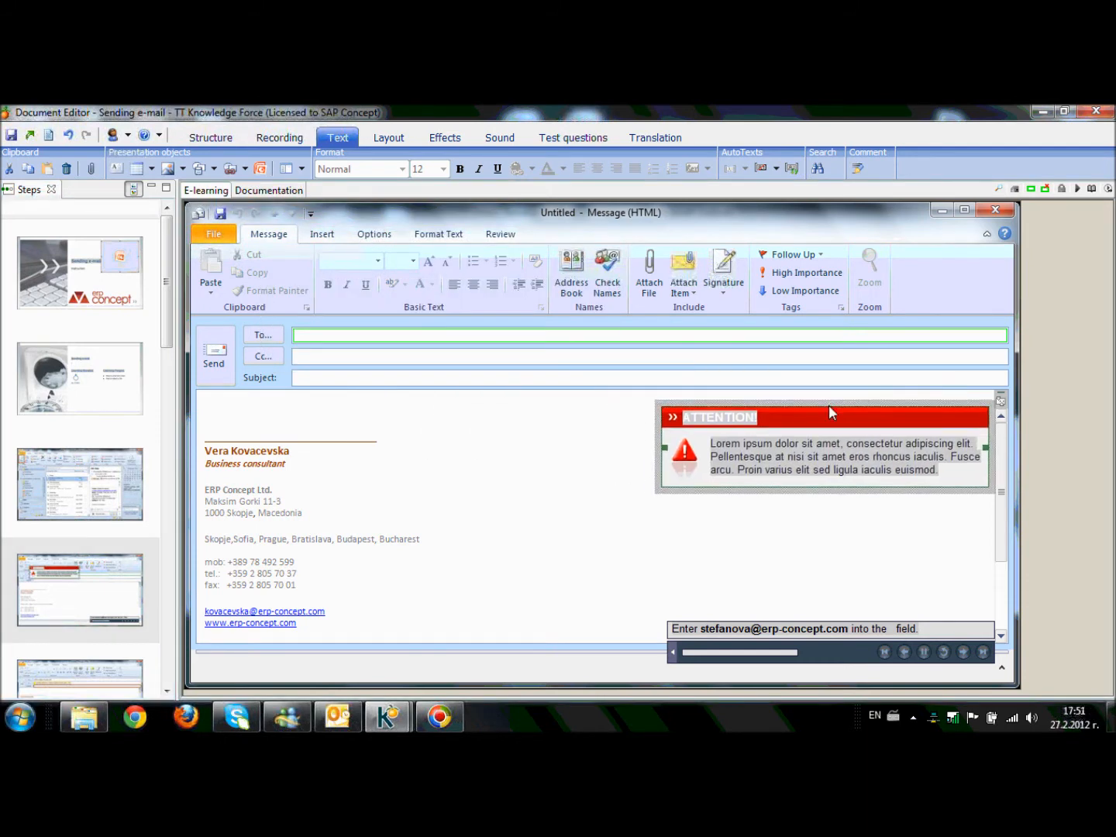
{"action": "left_click", "coordinate": [233, 167]}
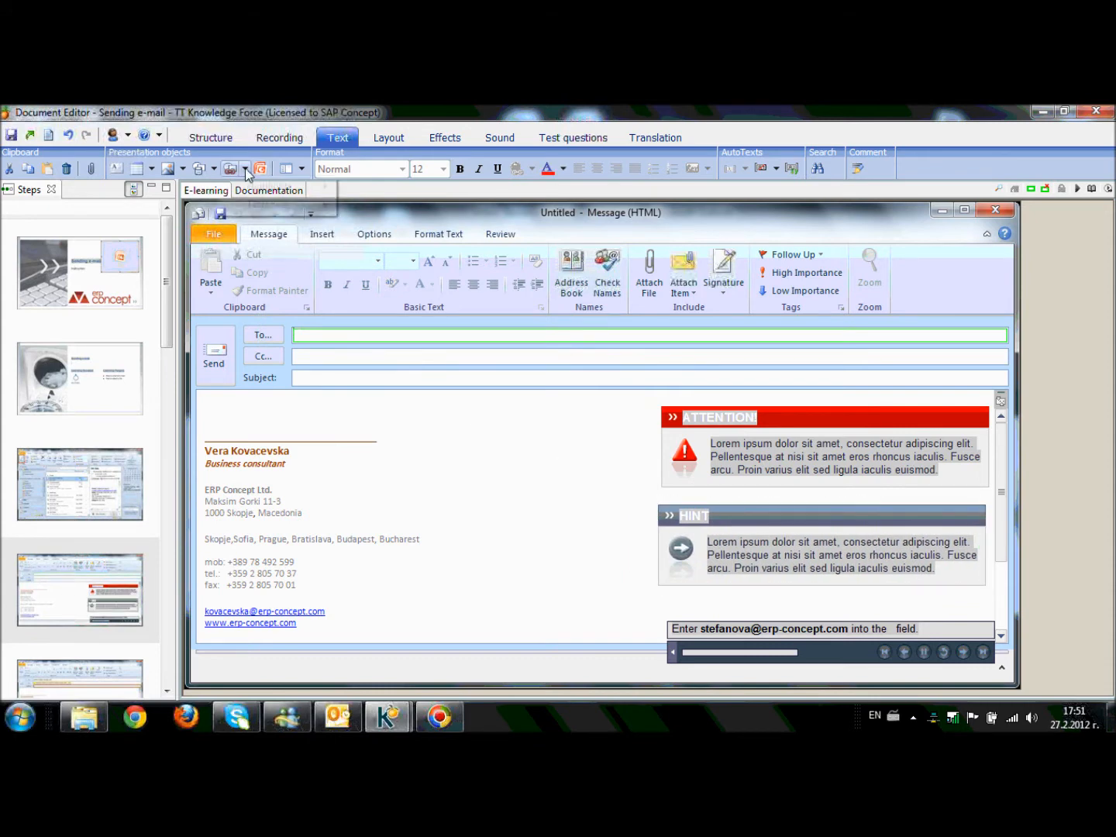
Step: Insert the red arrow highlight and give it a 'Fly in, straight, from top' animation before interaction
{"action": "left_click", "coordinate": [246, 169]}
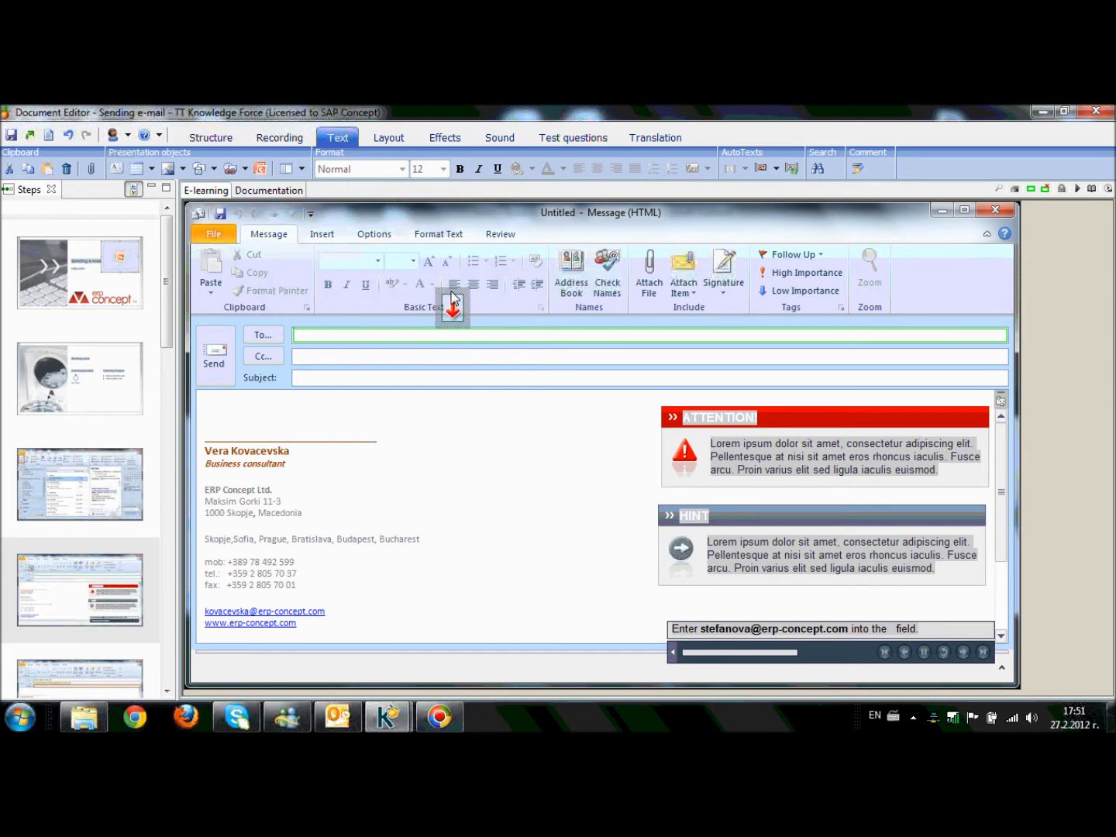
{"action": "right_click", "coordinate": [453, 302]}
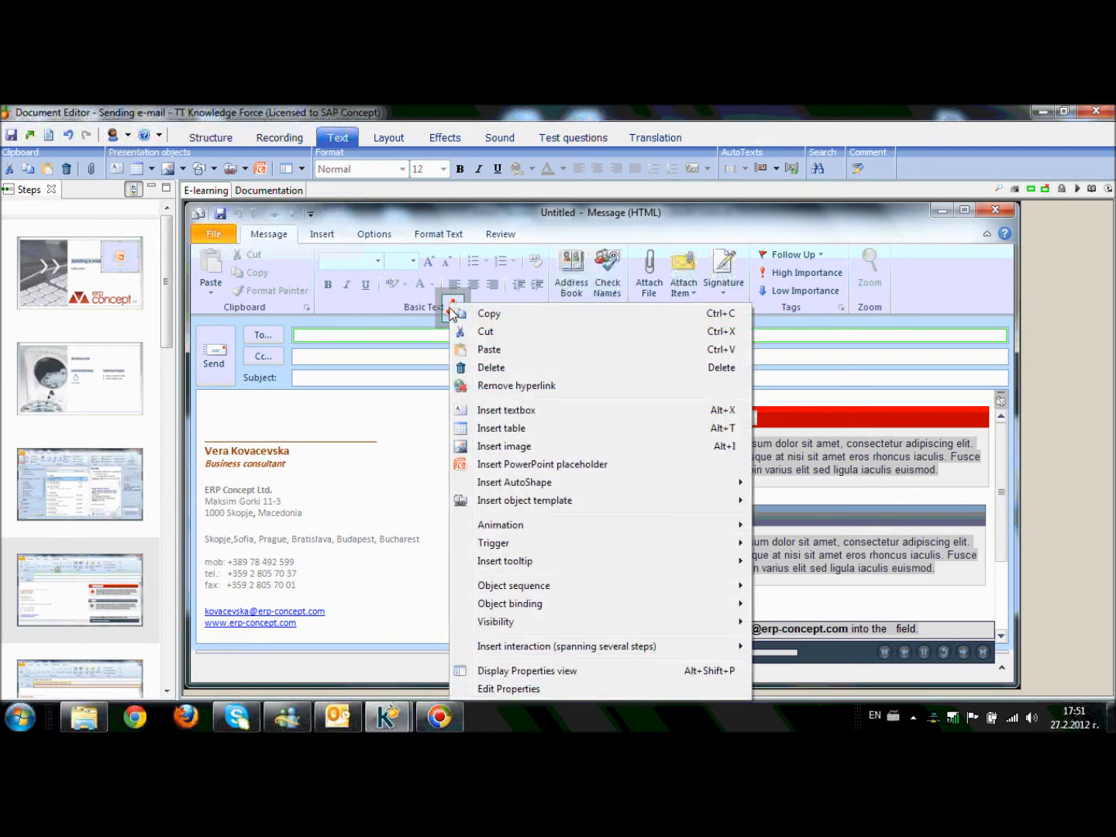
{"action": "mouse_move", "coordinate": [515, 528]}
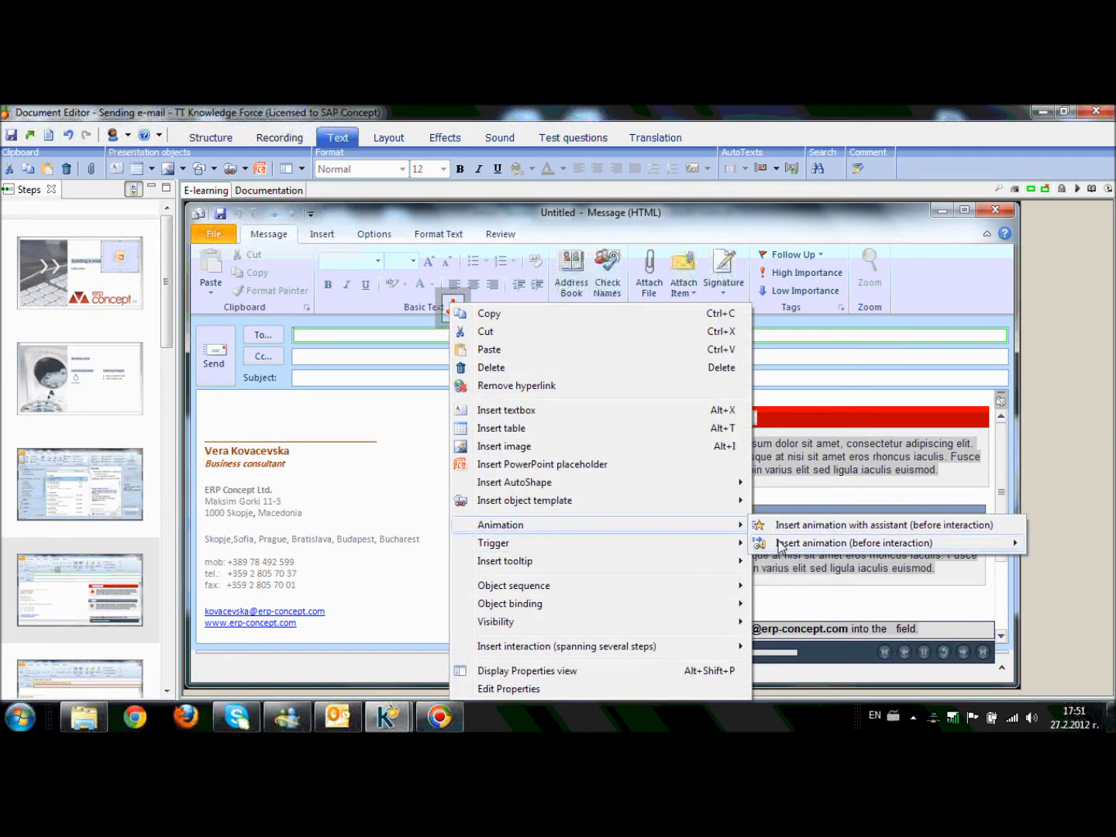
{"action": "left_click", "coordinate": [852, 543]}
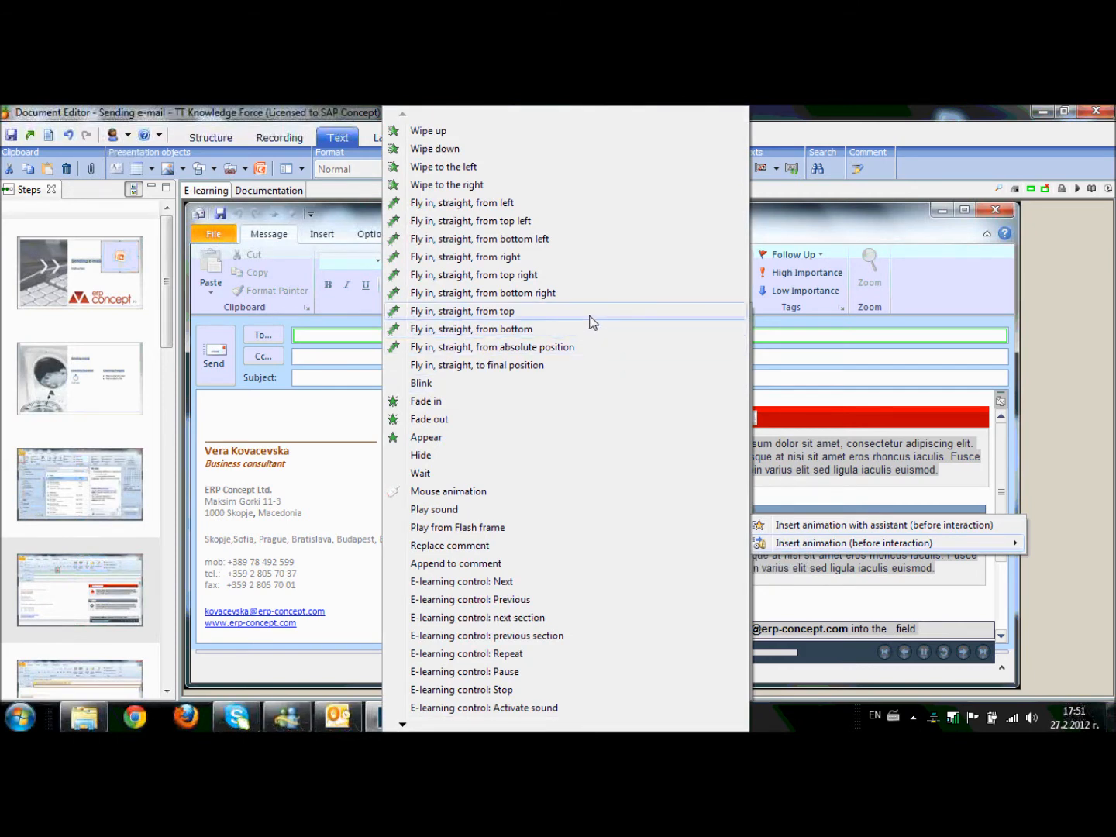
{"action": "left_click", "coordinate": [462, 310]}
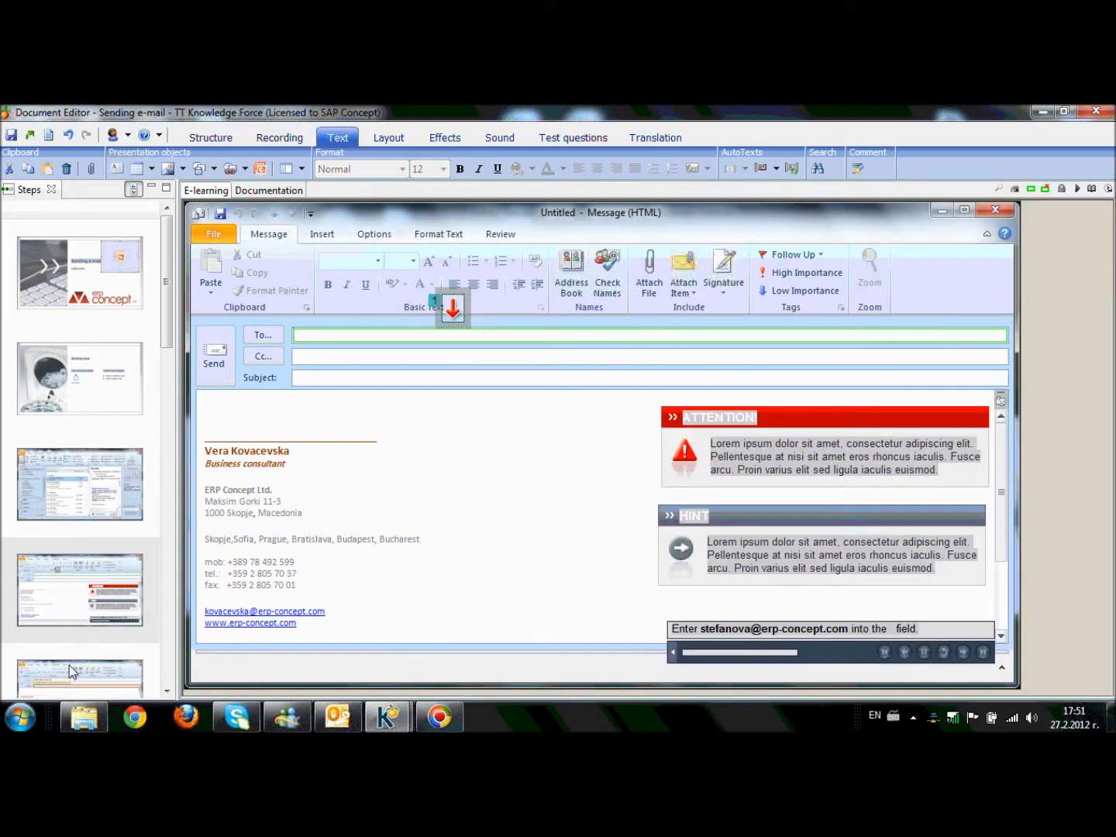
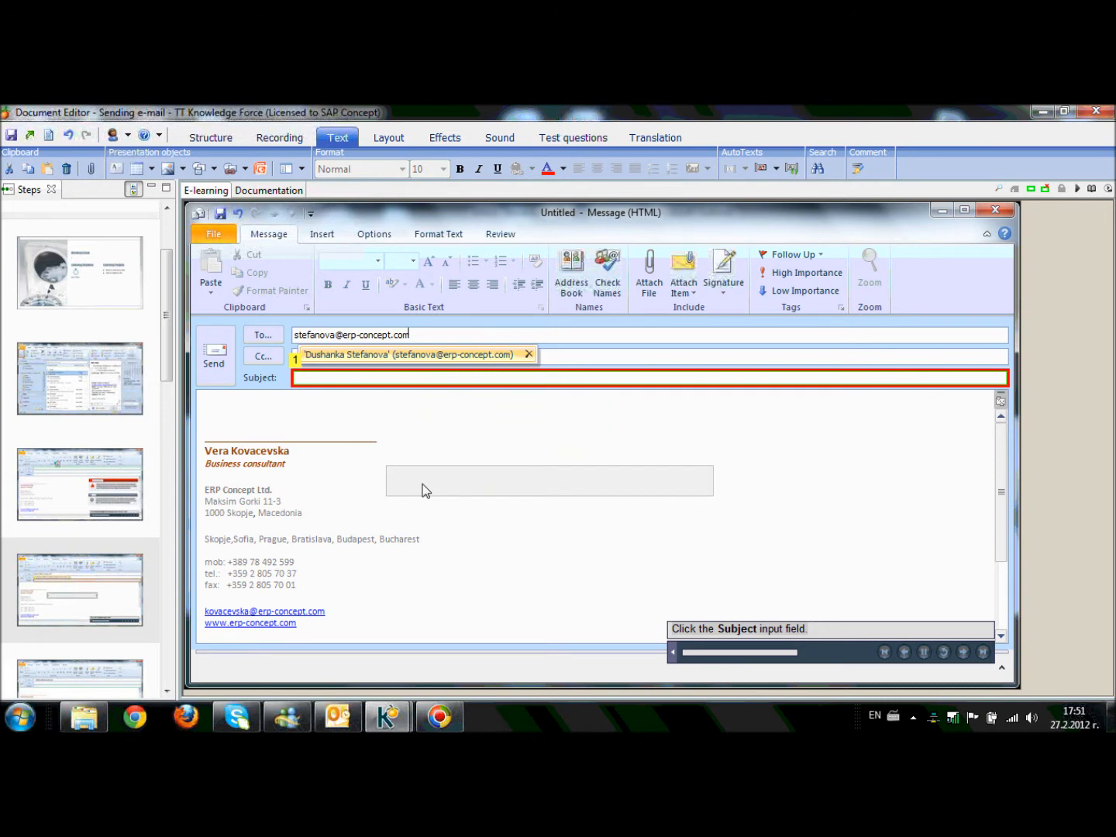
Step: Add a textbox reading 'Additional comment' to the Subject step's message body
{"action": "type", "text": "Additiona"}
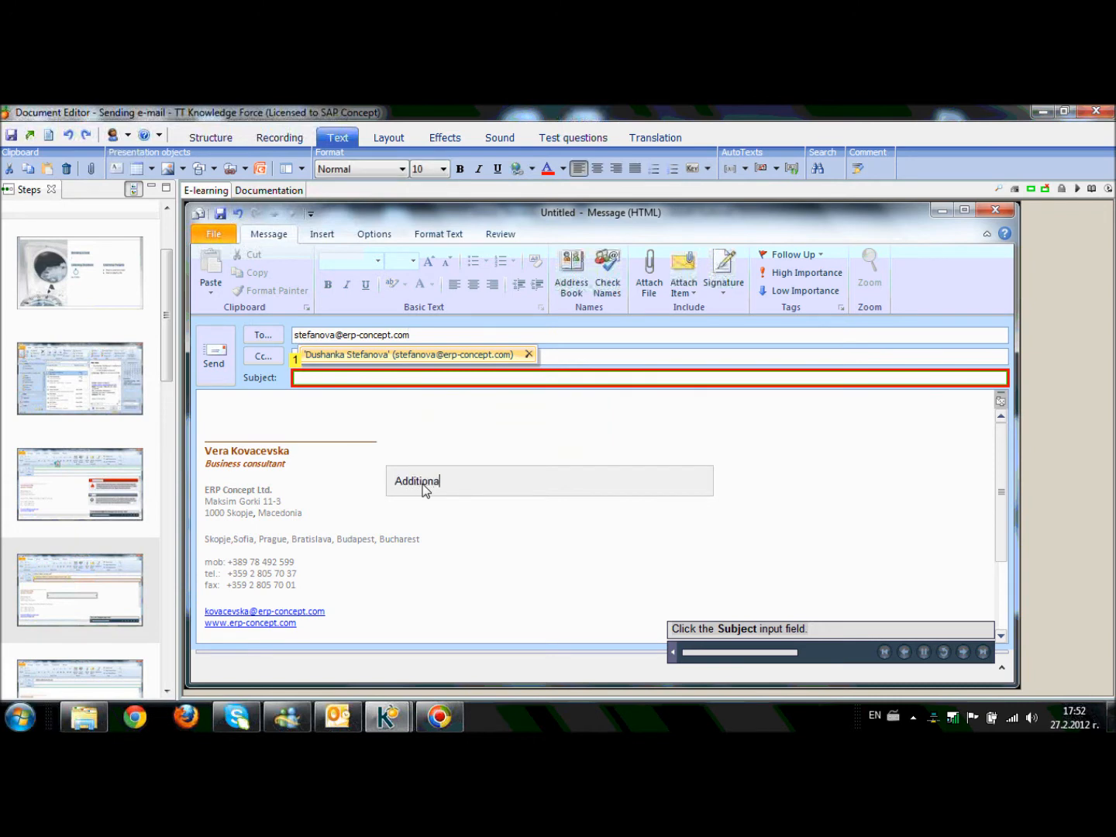
{"action": "type", "text": "comment"}
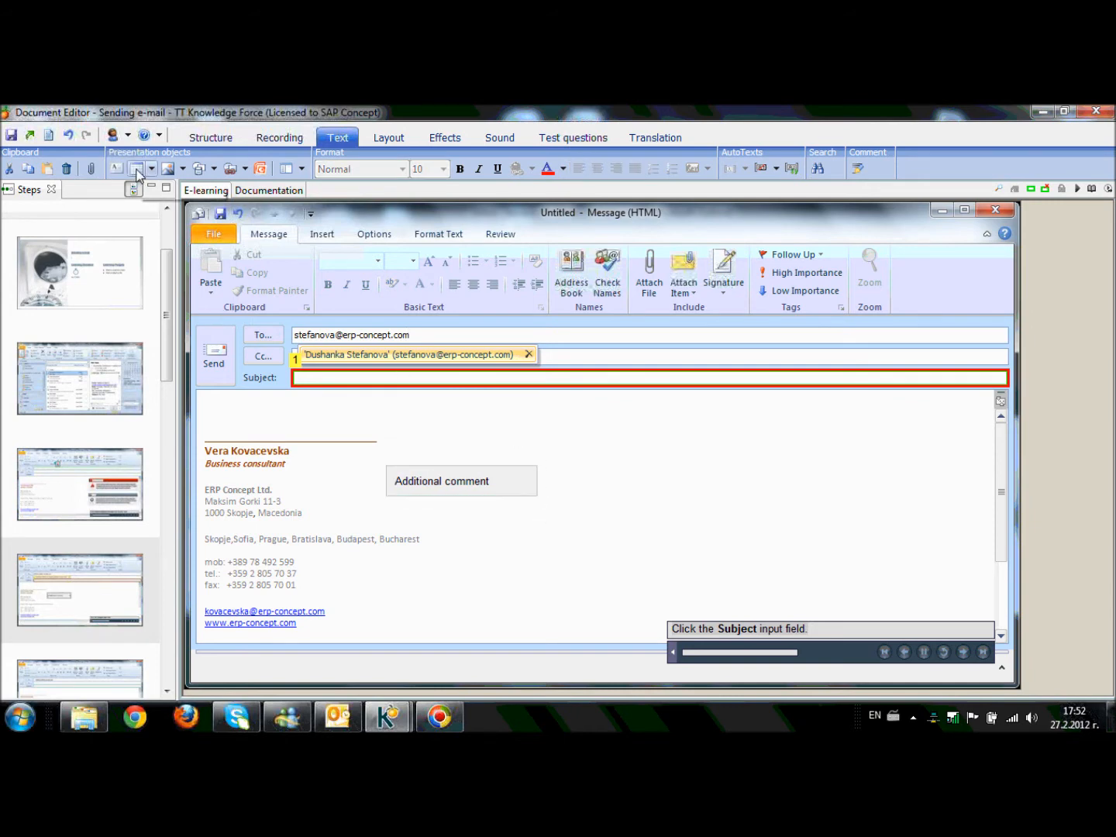
Step: Insert a table with 2 columns and 2 rows beside the comment
{"action": "left_click", "coordinate": [139, 167]}
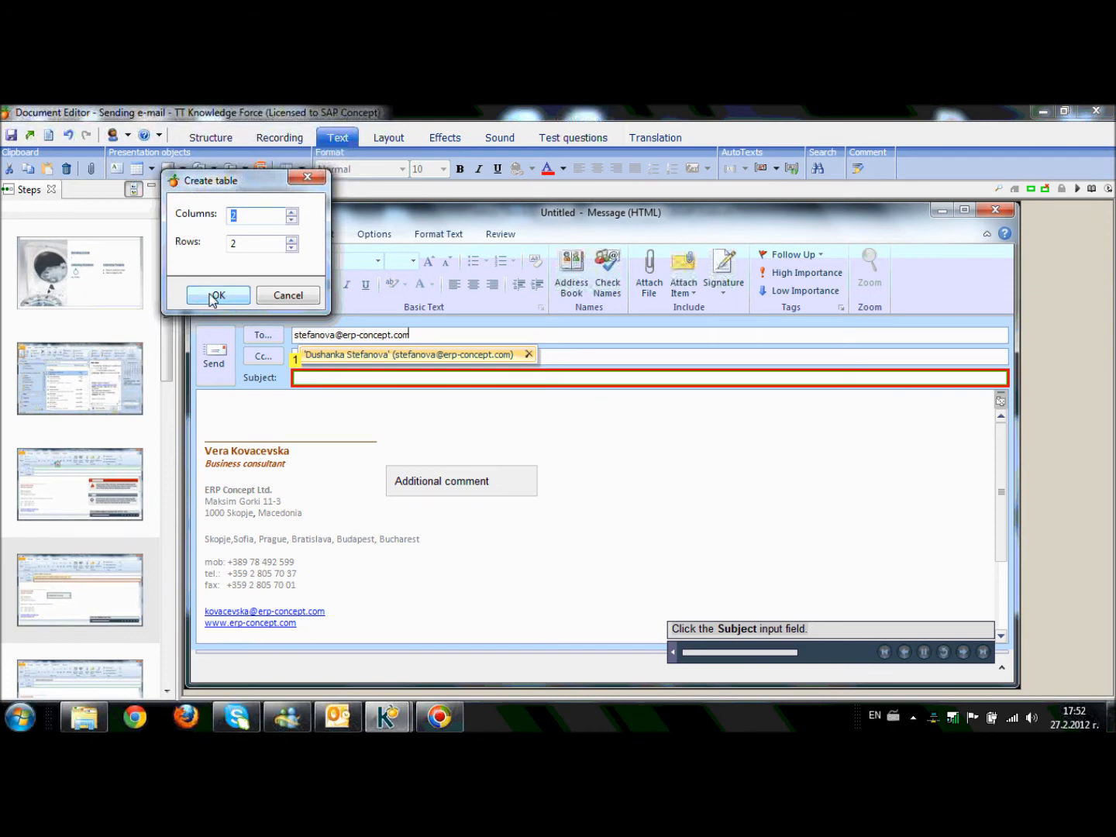
{"action": "left_click", "coordinate": [217, 295]}
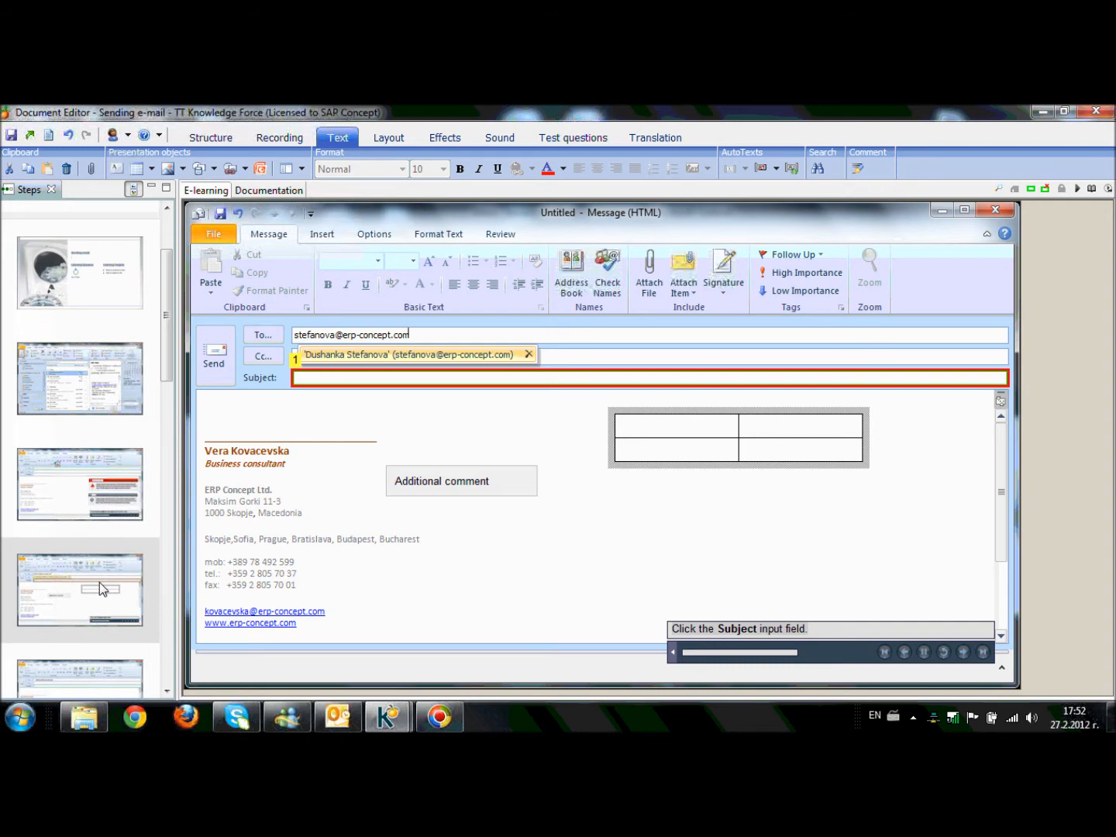
{"action": "mouse_move", "coordinate": [138, 369]}
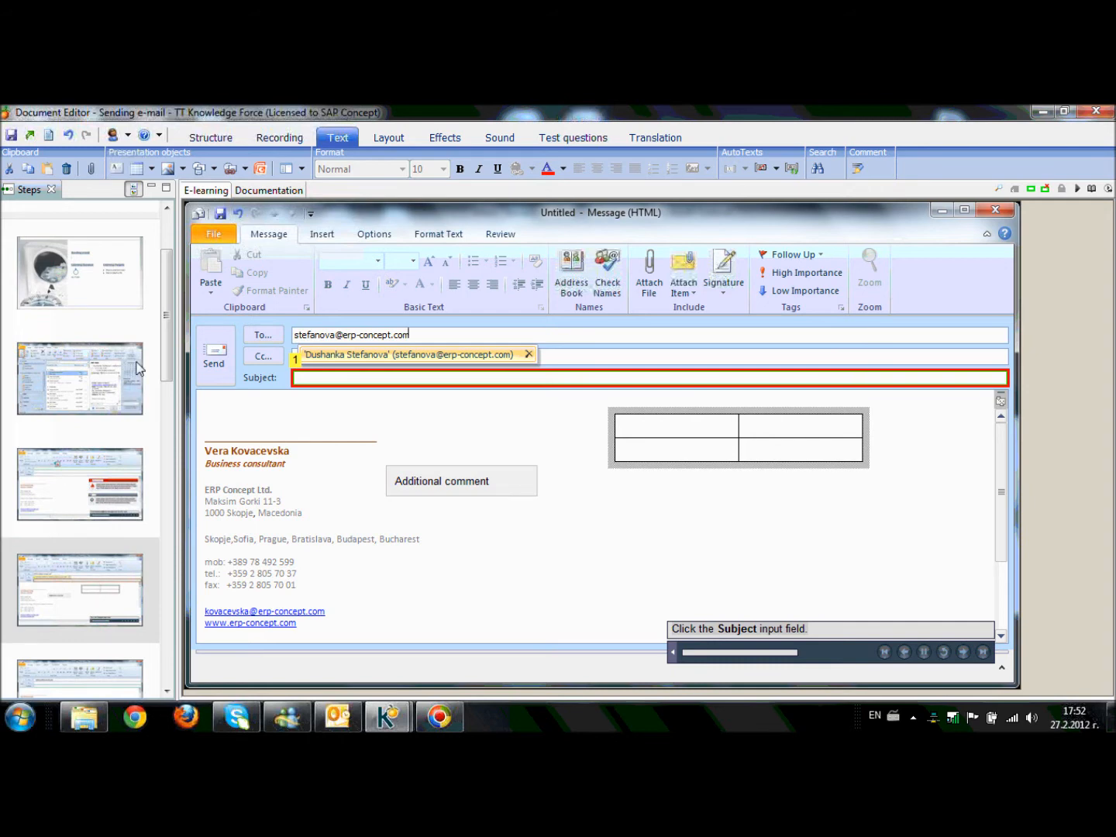
Step: Select the last step thumbnail showing the Outlook inbox during sending
{"action": "scroll", "scroll_direction": "down", "scroll_amount": 3}
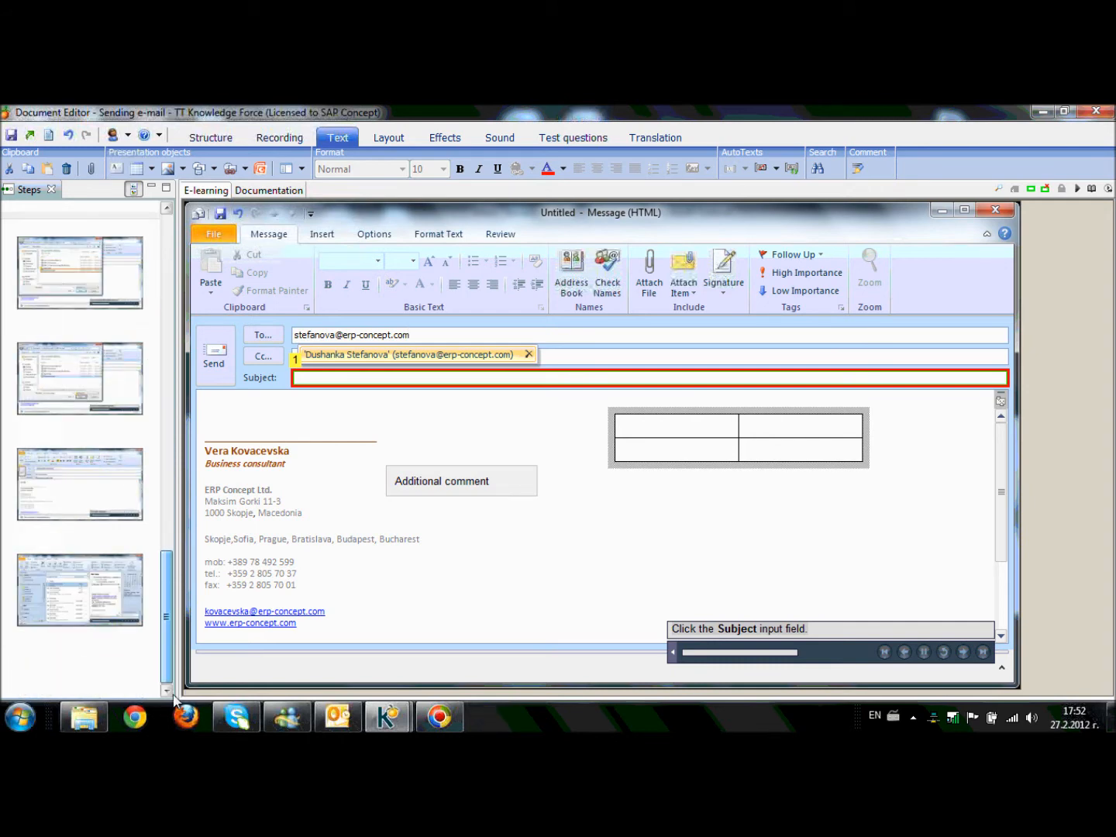
{"action": "left_click", "coordinate": [214, 354]}
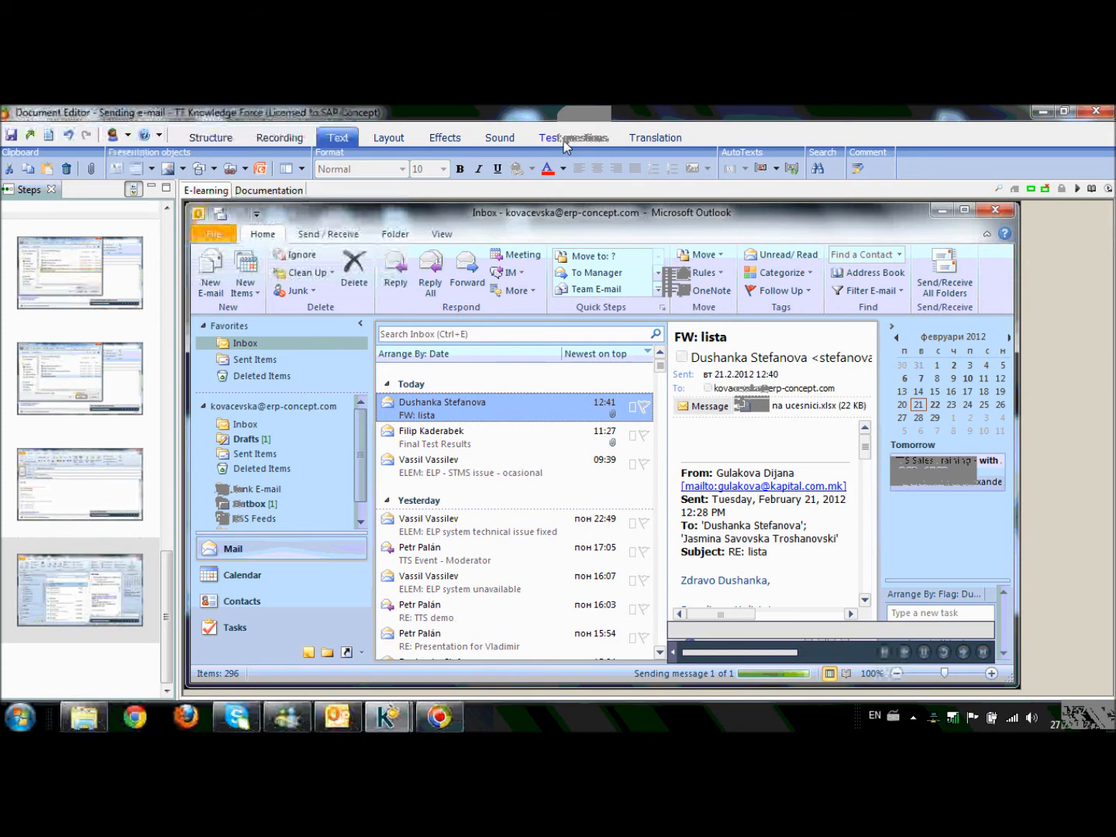
Step: Show the Test questions tools to reach the Question Segment templates
{"action": "left_click", "coordinate": [572, 137]}
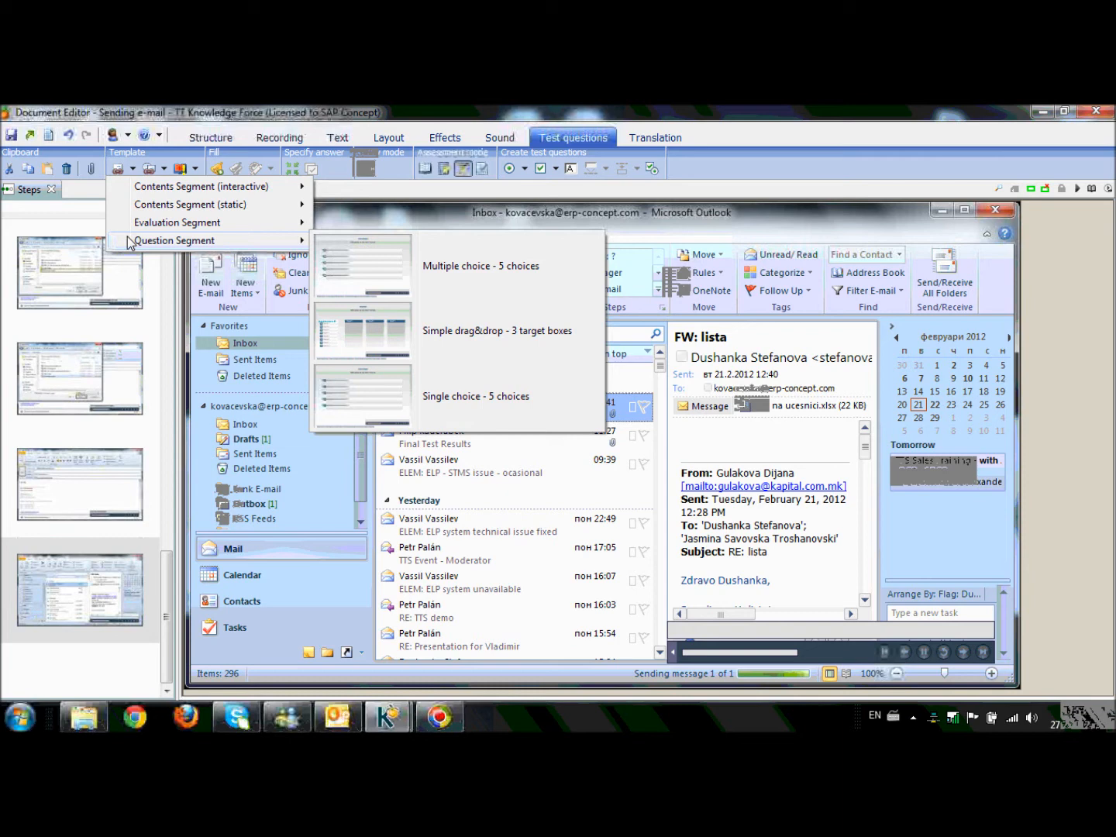
{"action": "mouse_move", "coordinate": [363, 381]}
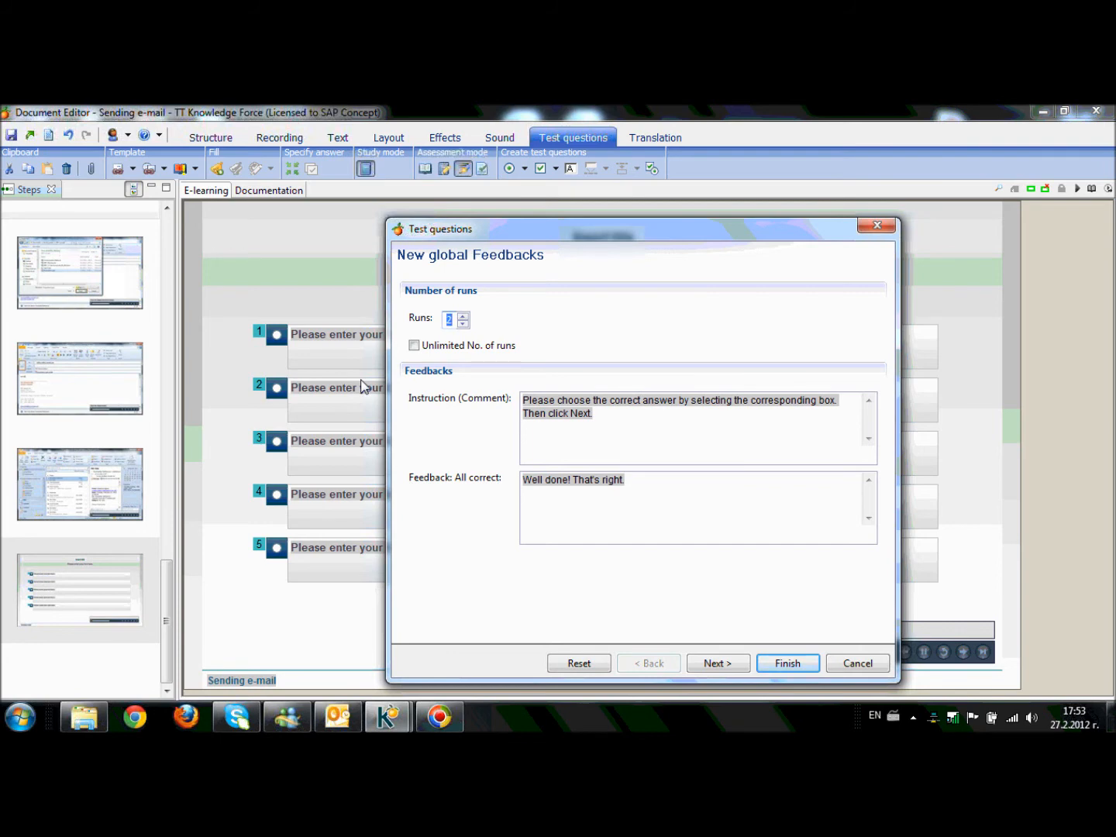
{"action": "mouse_move", "coordinate": [720, 670]}
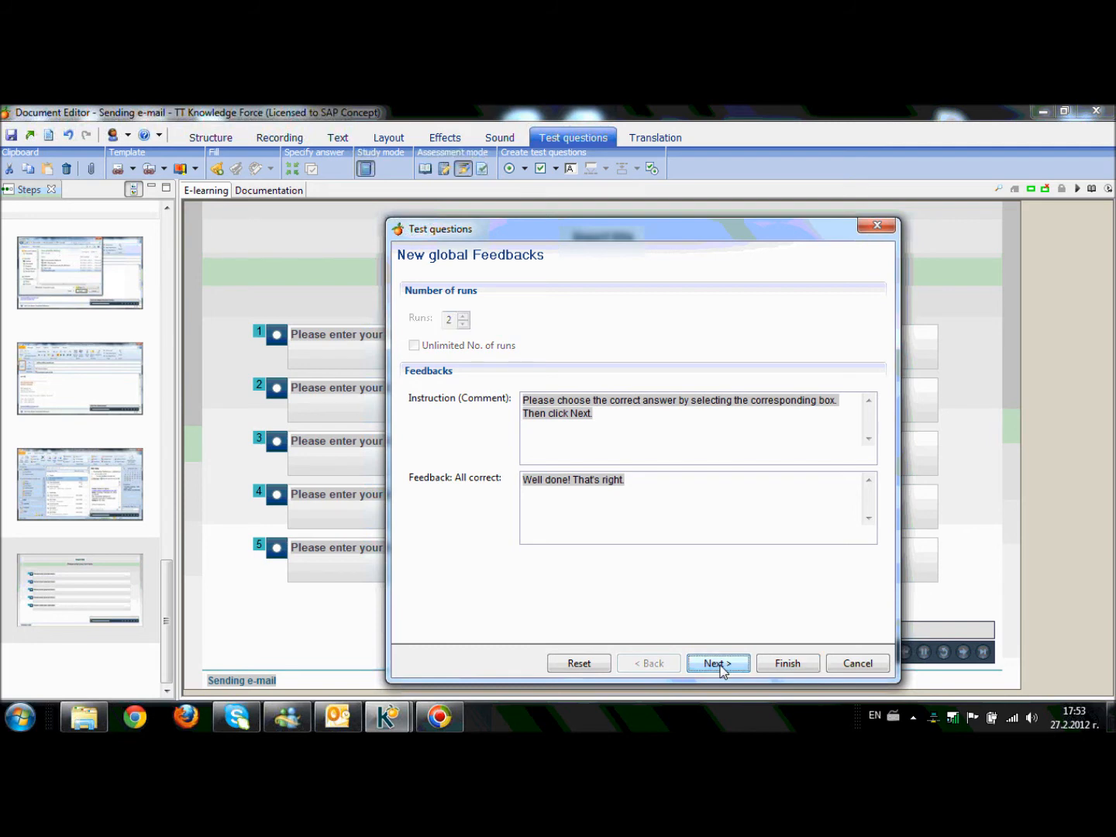
Step: Set Runs to 2, keep default evaluation and sample-answer feedback, and finish the wizard
{"action": "left_click", "coordinate": [718, 664]}
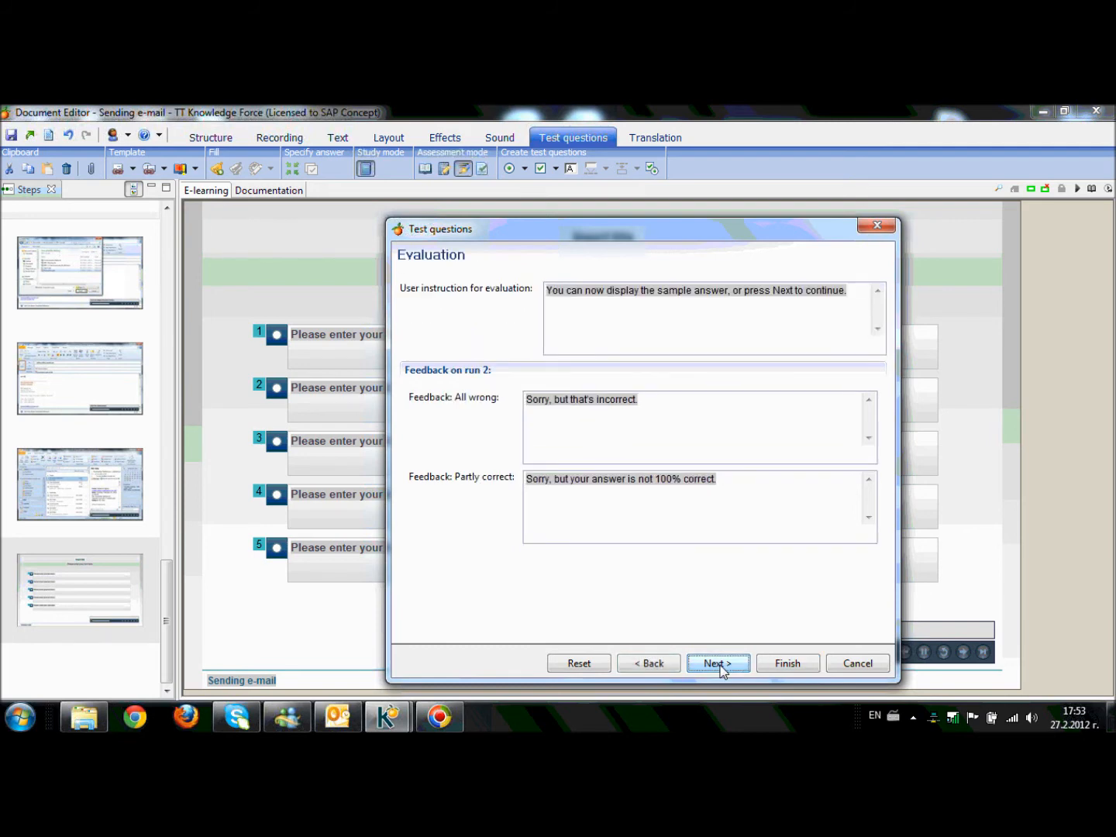
{"action": "left_click", "coordinate": [717, 663]}
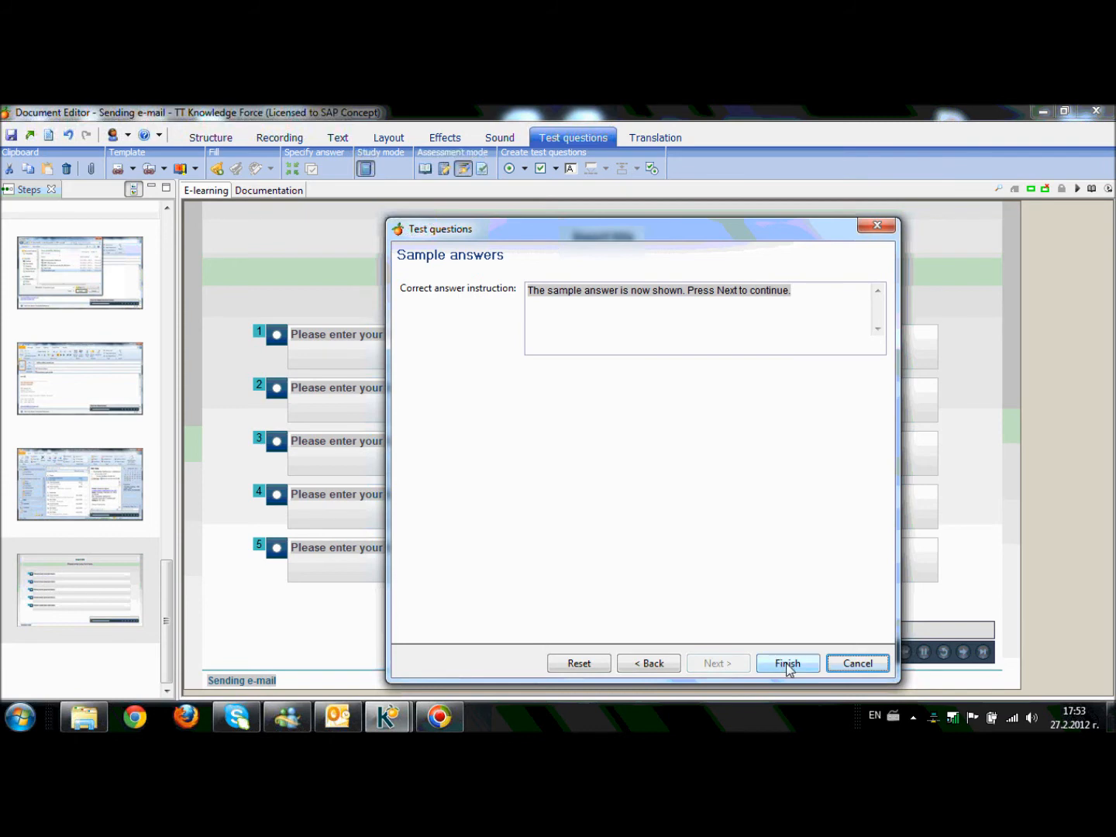
{"action": "left_click", "coordinate": [788, 664]}
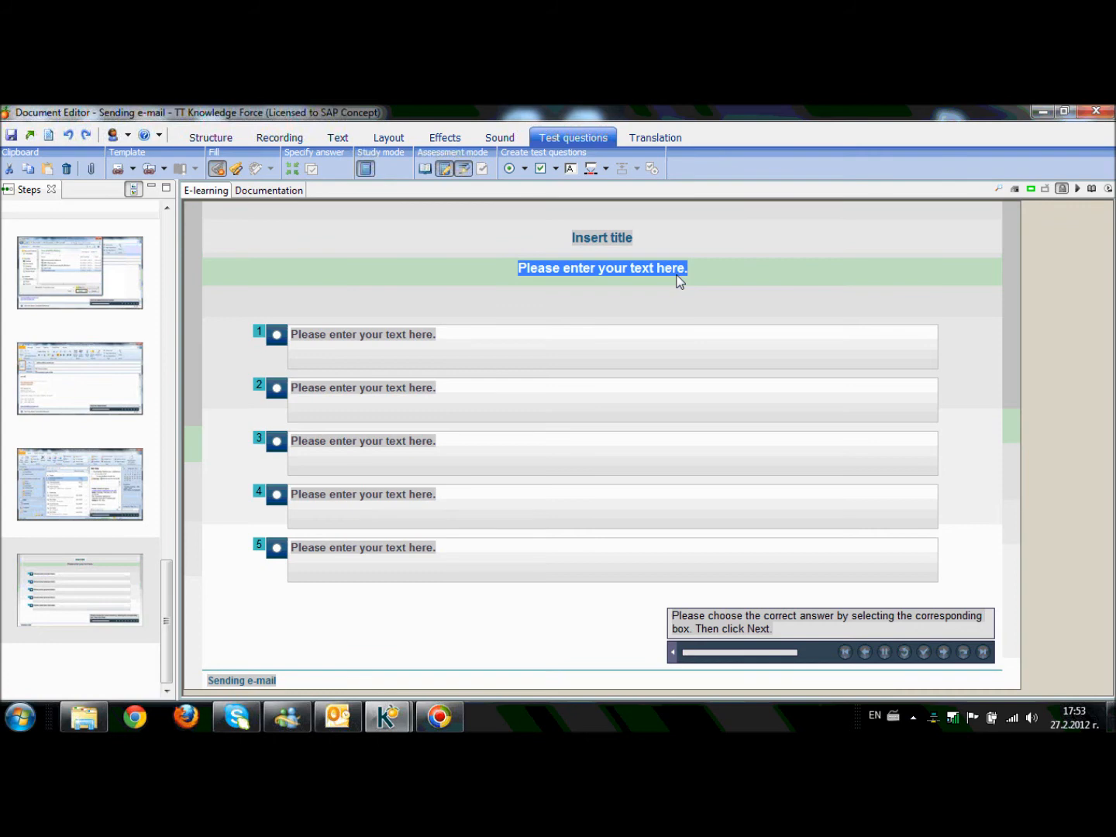
Step: Enter 'Question 1: What should you enter in the subject field?' as the question text
{"action": "type", "text": "Question 1"}
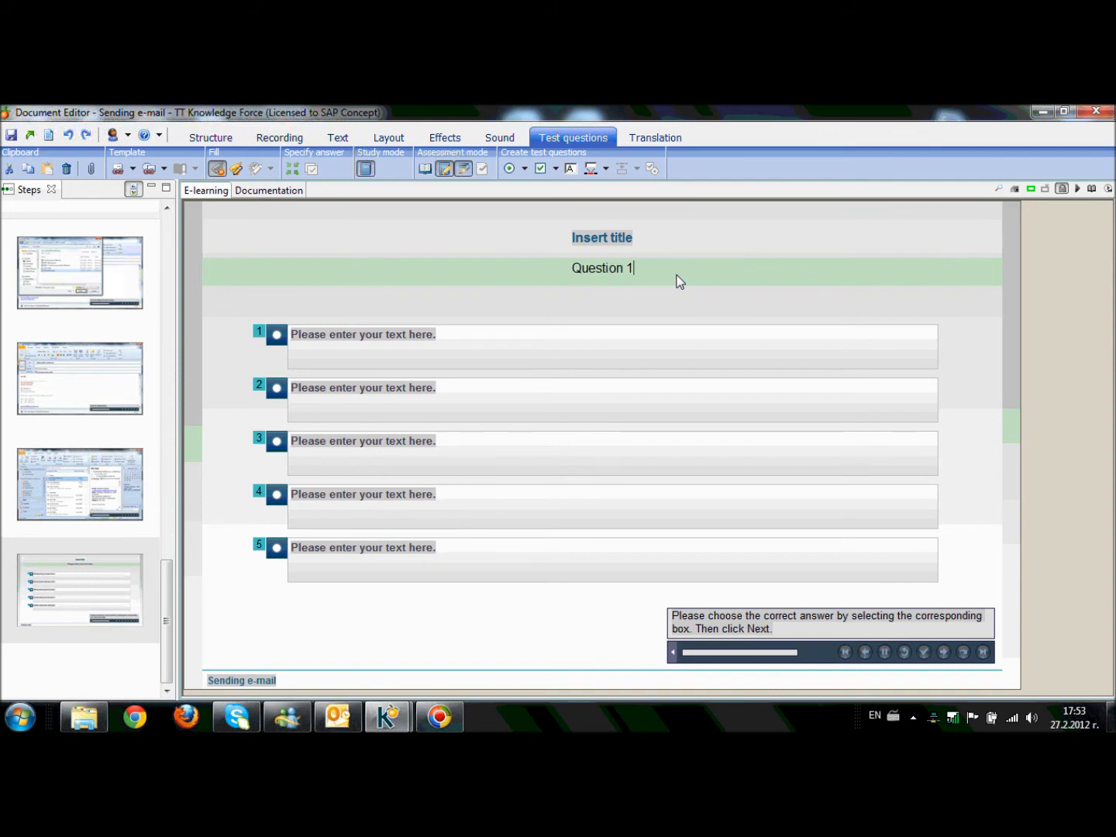
{"action": "type", "text": ": What s"}
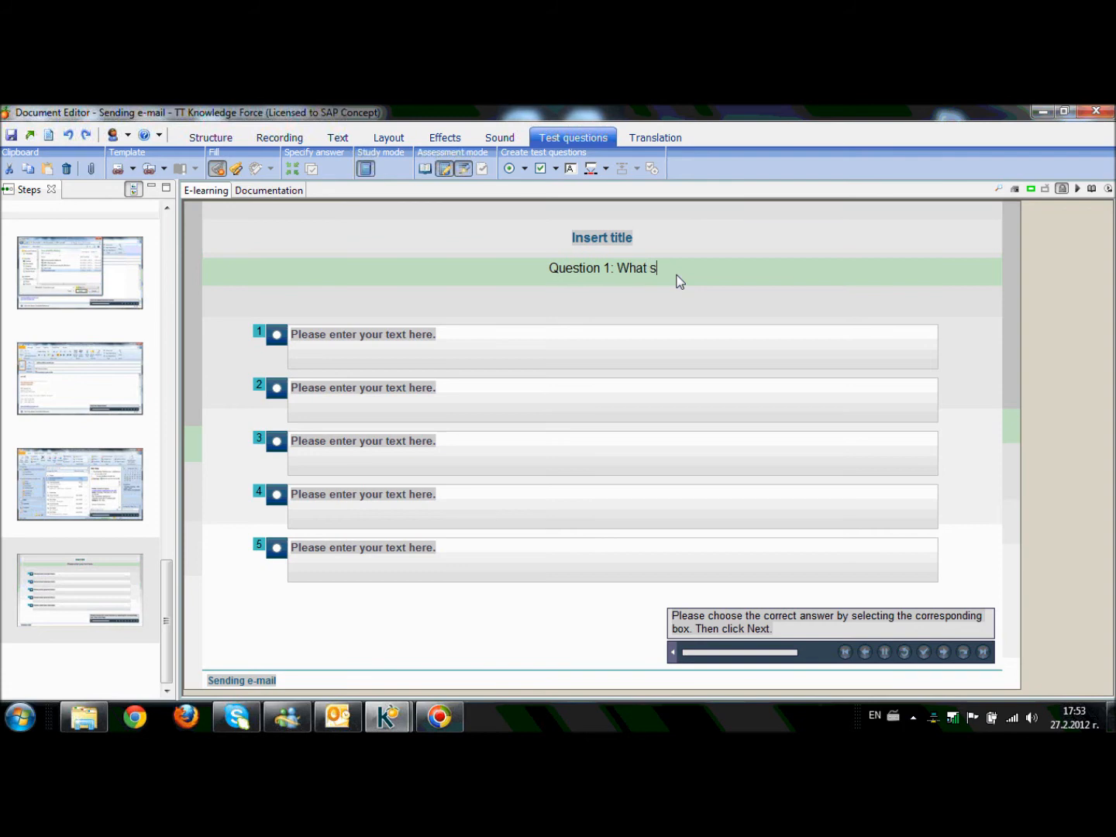
{"action": "type", "text": "hould"}
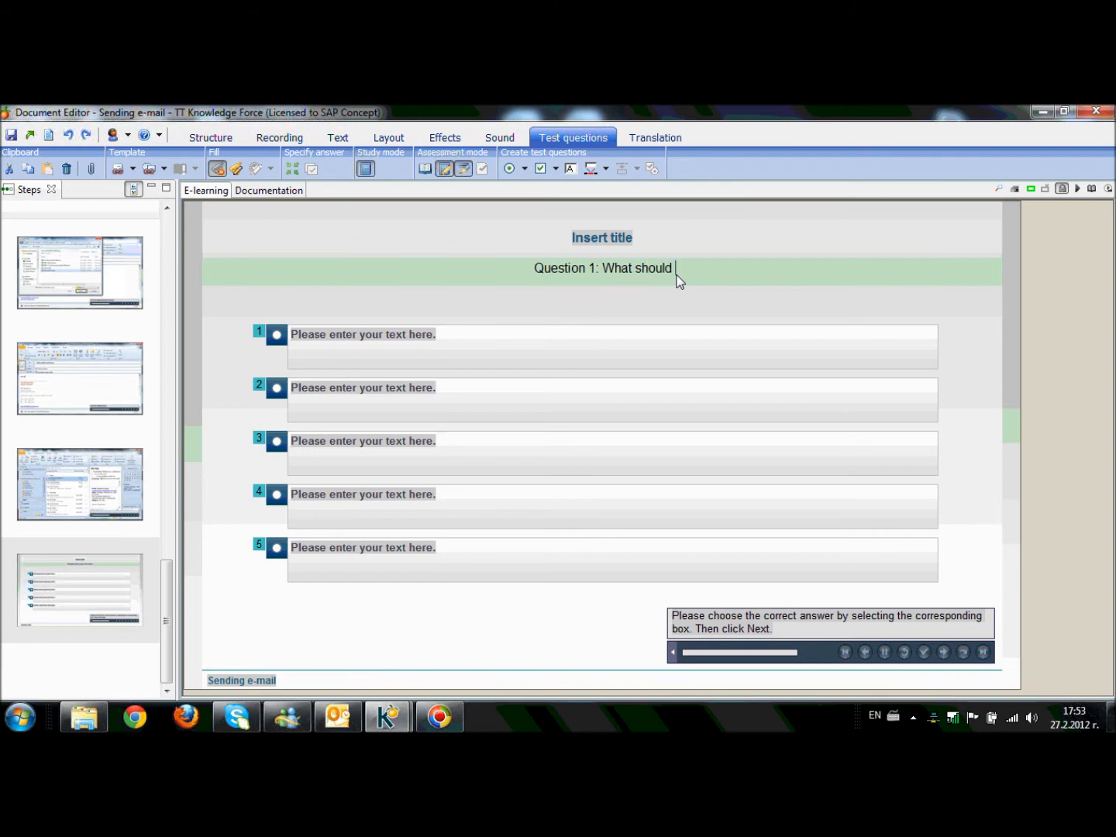
{"action": "type", "text": "you enter in the"}
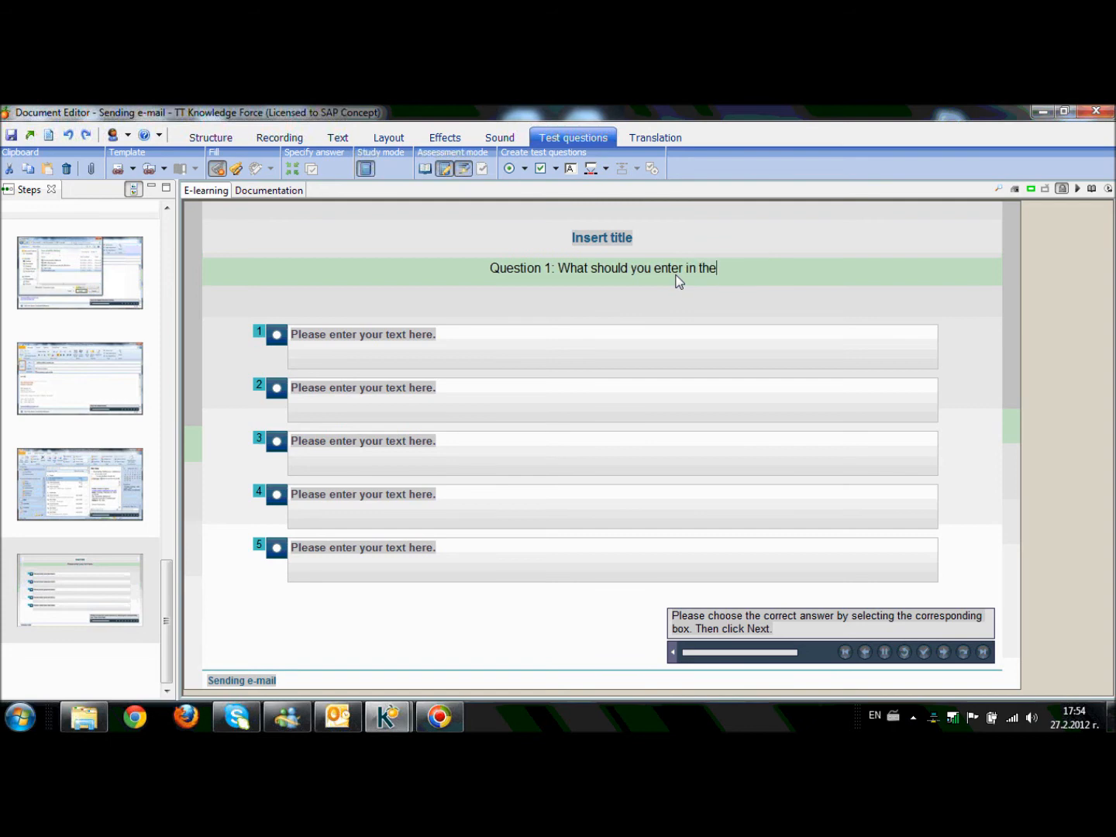
{"action": "type", "text": "subj"}
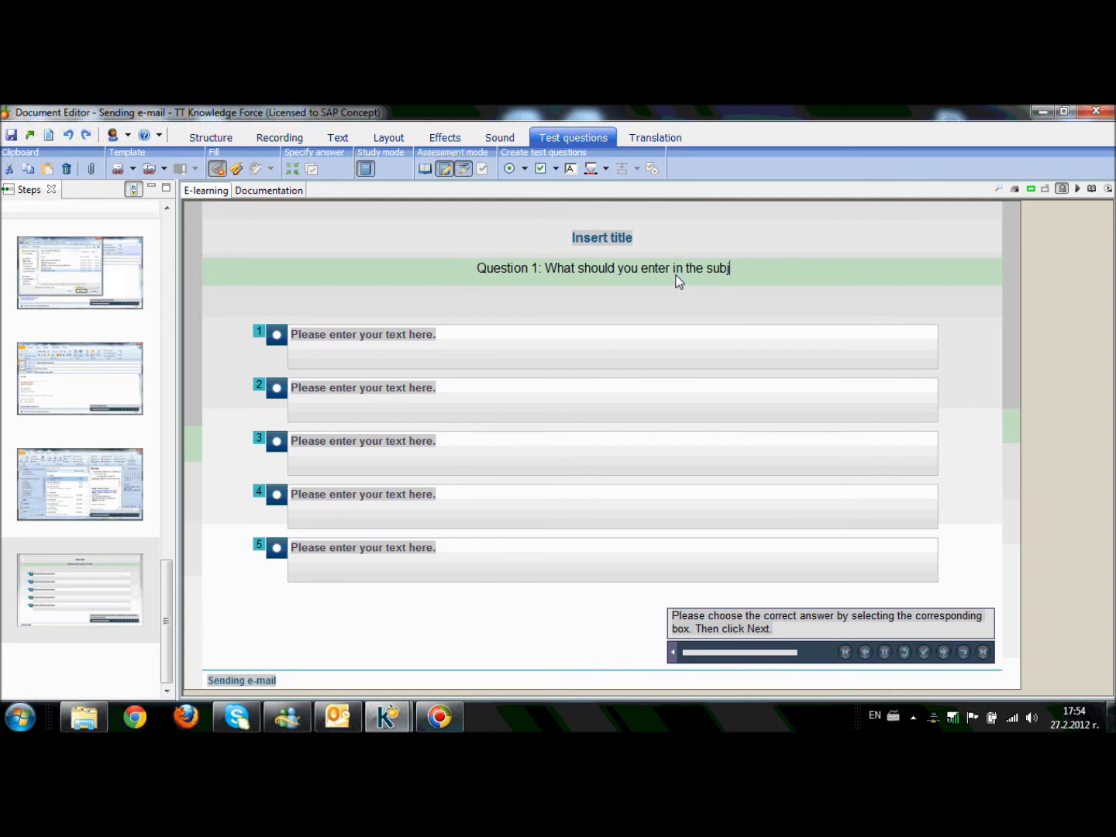
{"action": "type", "text": "ect field?"}
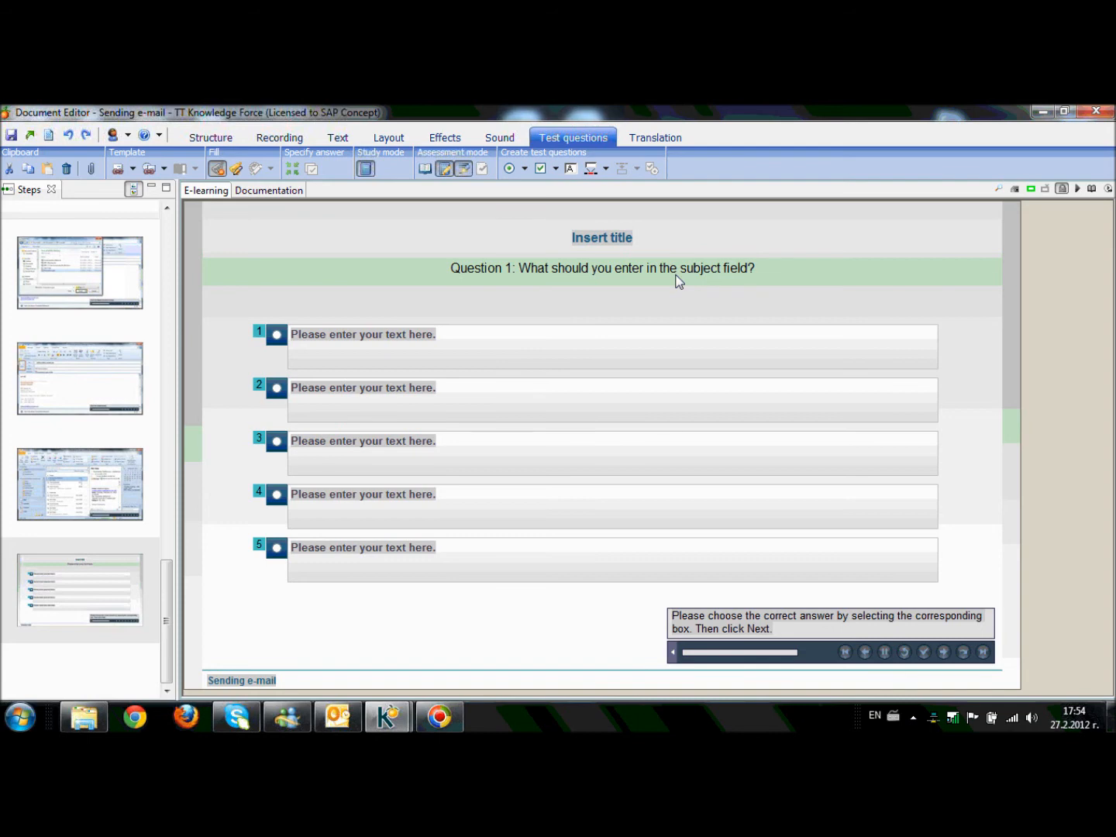
{"action": "left_click", "coordinate": [757, 269]}
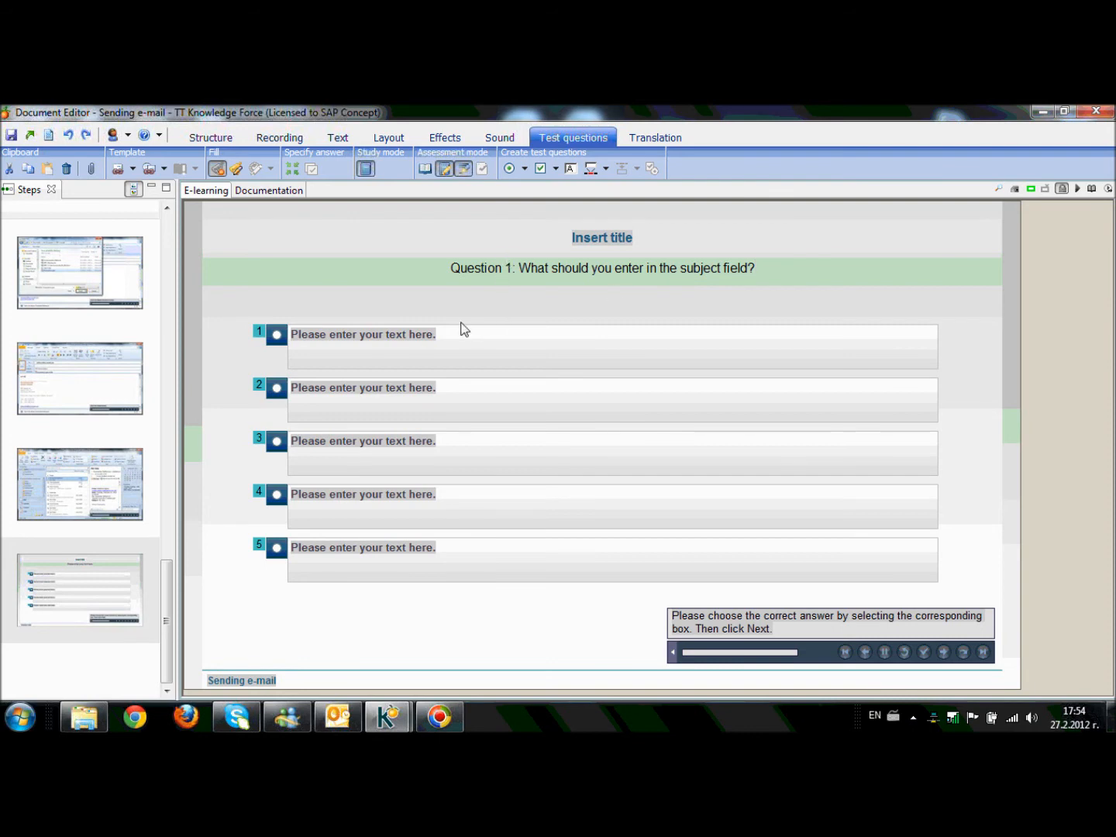
Step: Fill the first three answers with Test, Instruction and Presentation
{"action": "type", "text": "Test"}
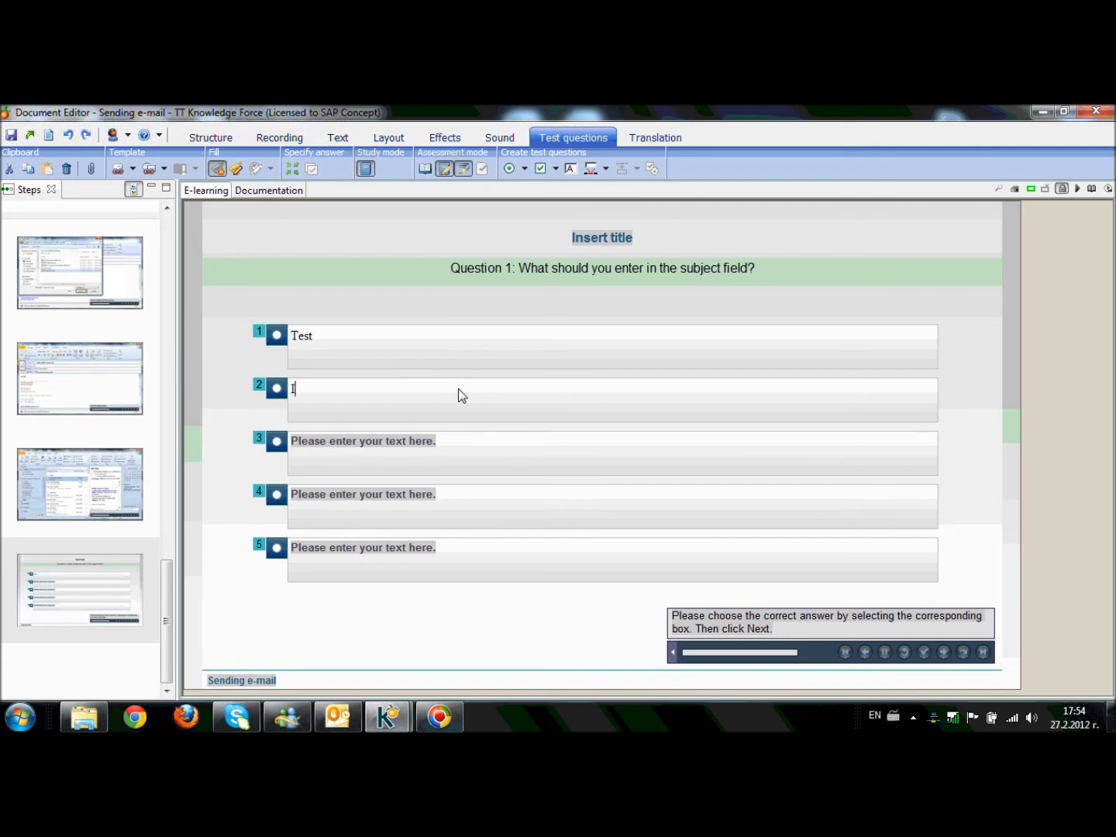
{"action": "type", "text": "nstruction"}
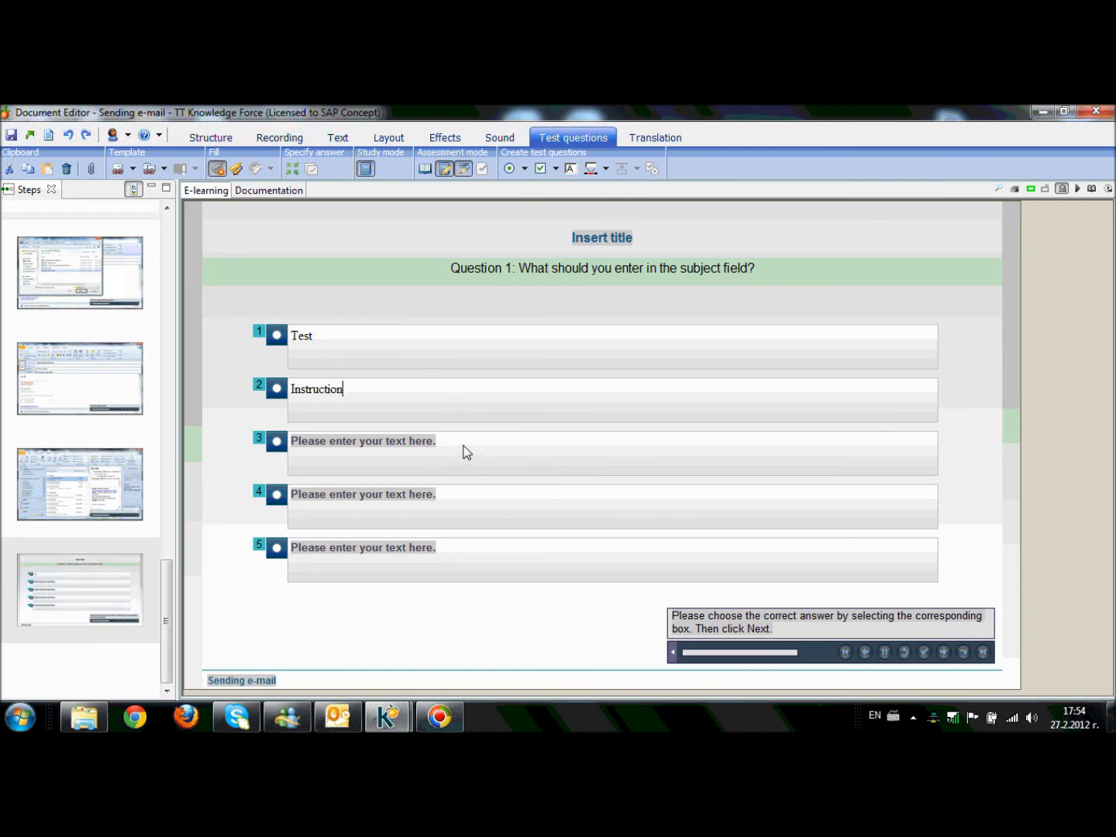
{"action": "left_click", "coordinate": [363, 440]}
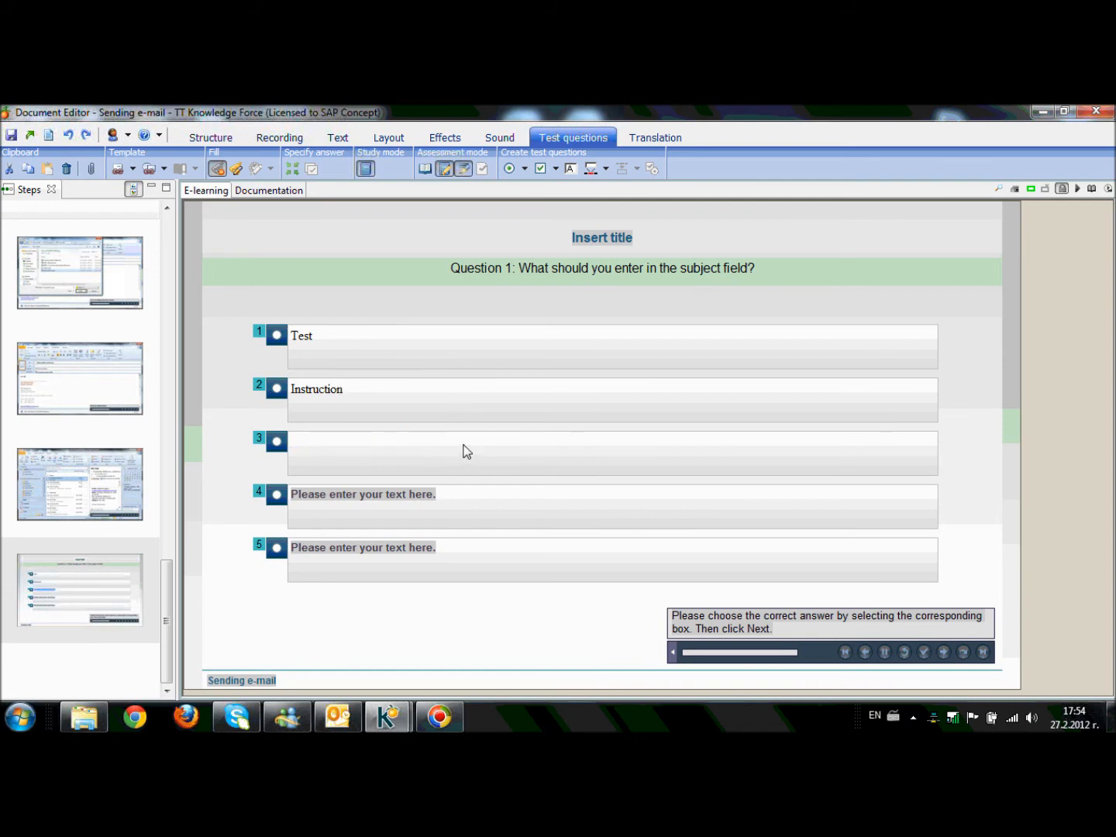
{"action": "type", "text": "Presentation"}
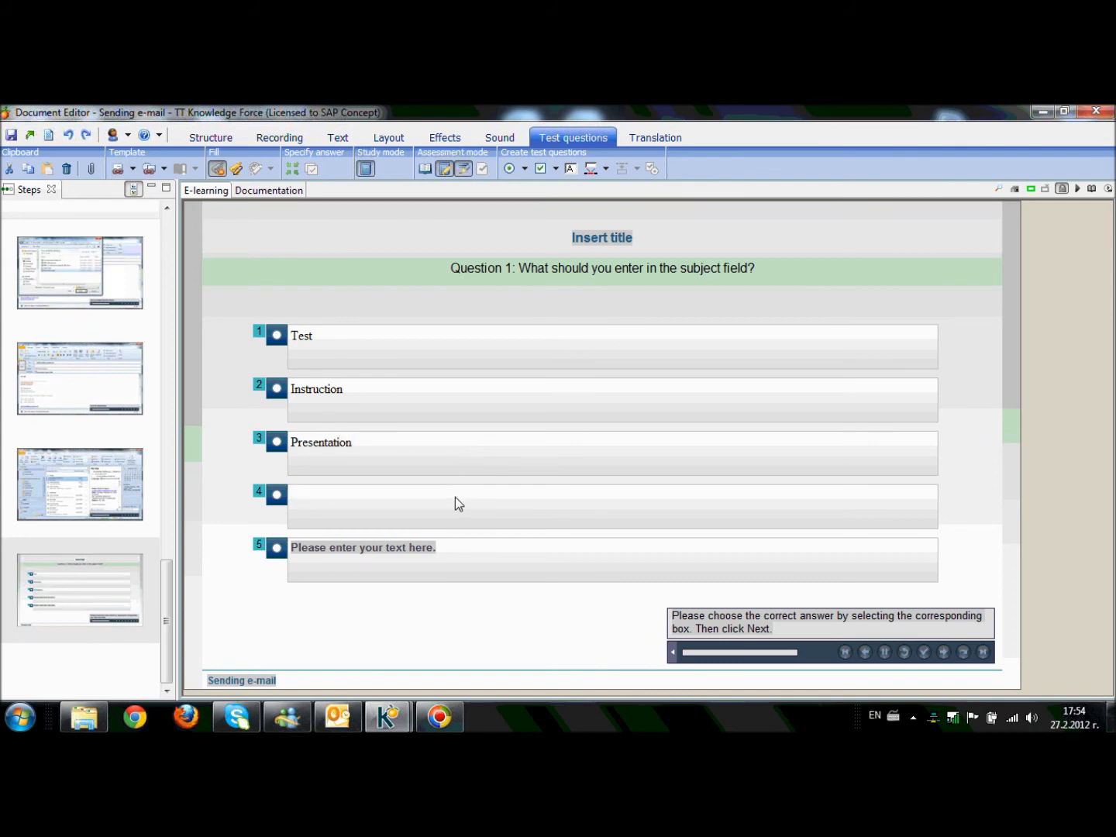
Step: Fill the remaining answers with TTKF Demonstration and the recipient's e-mail address
{"action": "type", "text": "TTKF"}
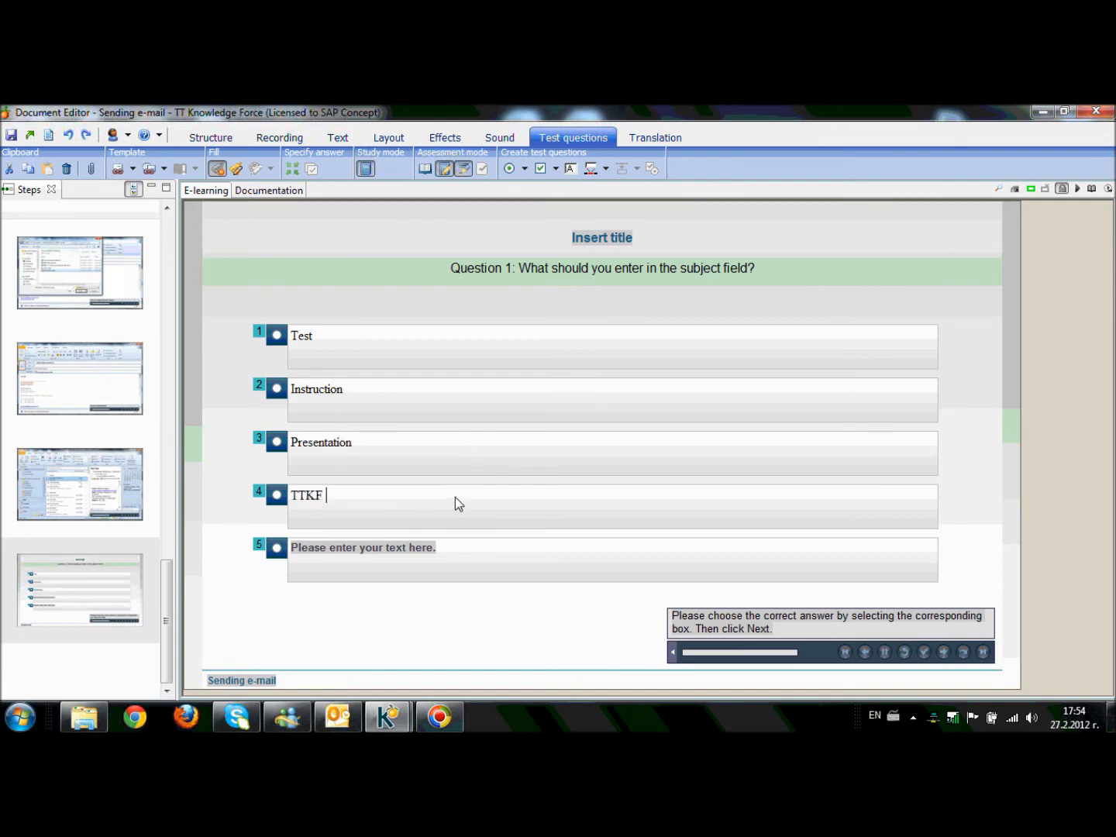
{"action": "type", "text": "Demonstration"}
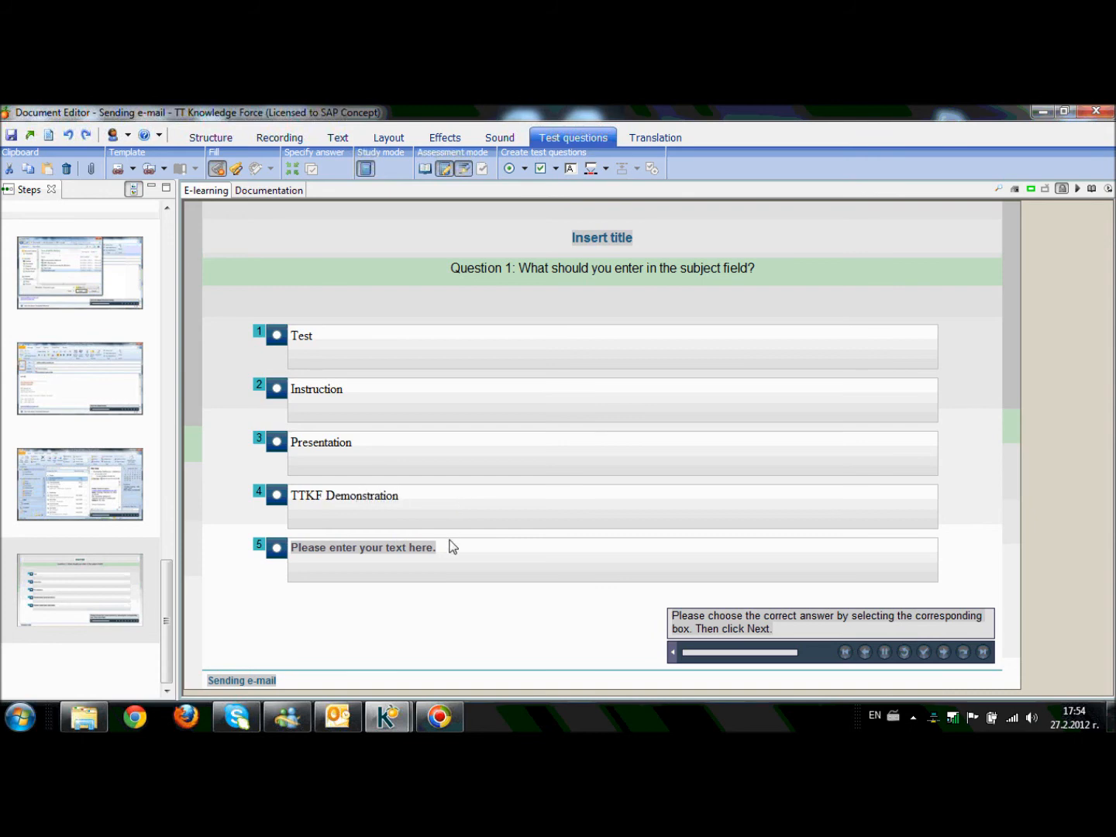
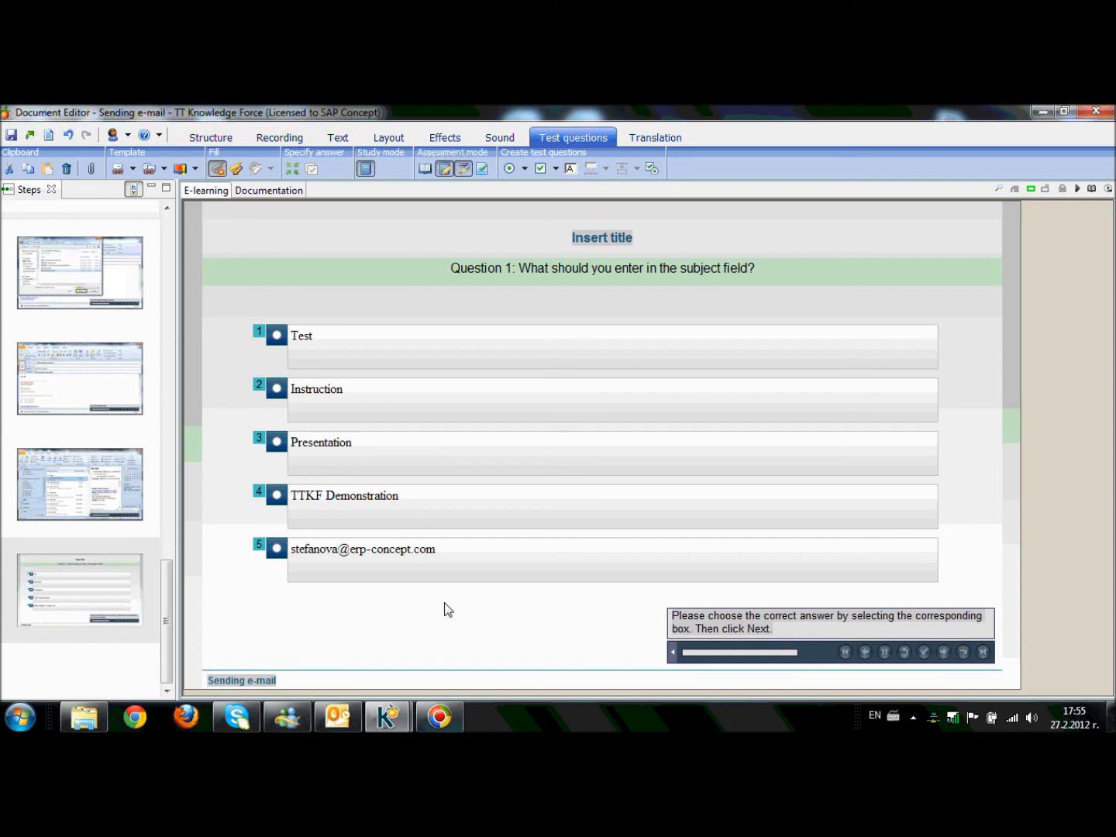
{"action": "mouse_move", "coordinate": [287, 508]}
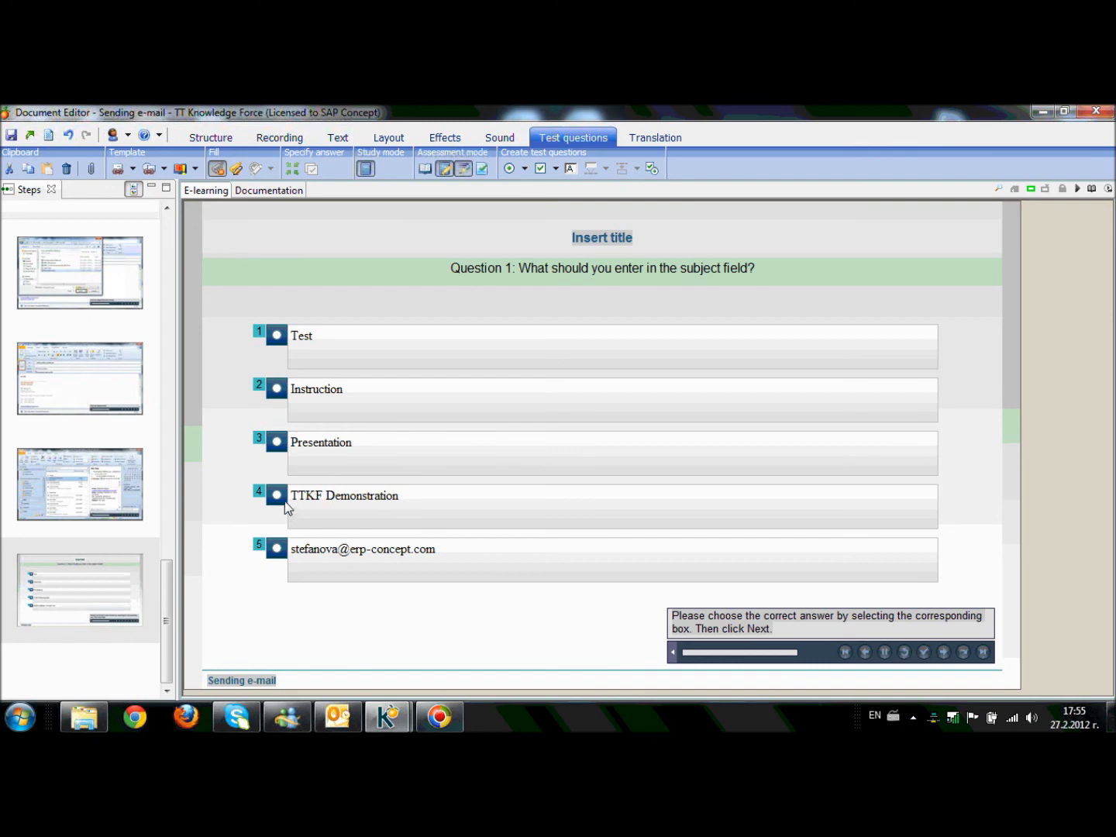
Step: Select the TTKF Demonstration answer to designate it as correct
{"action": "left_click", "coordinate": [344, 497]}
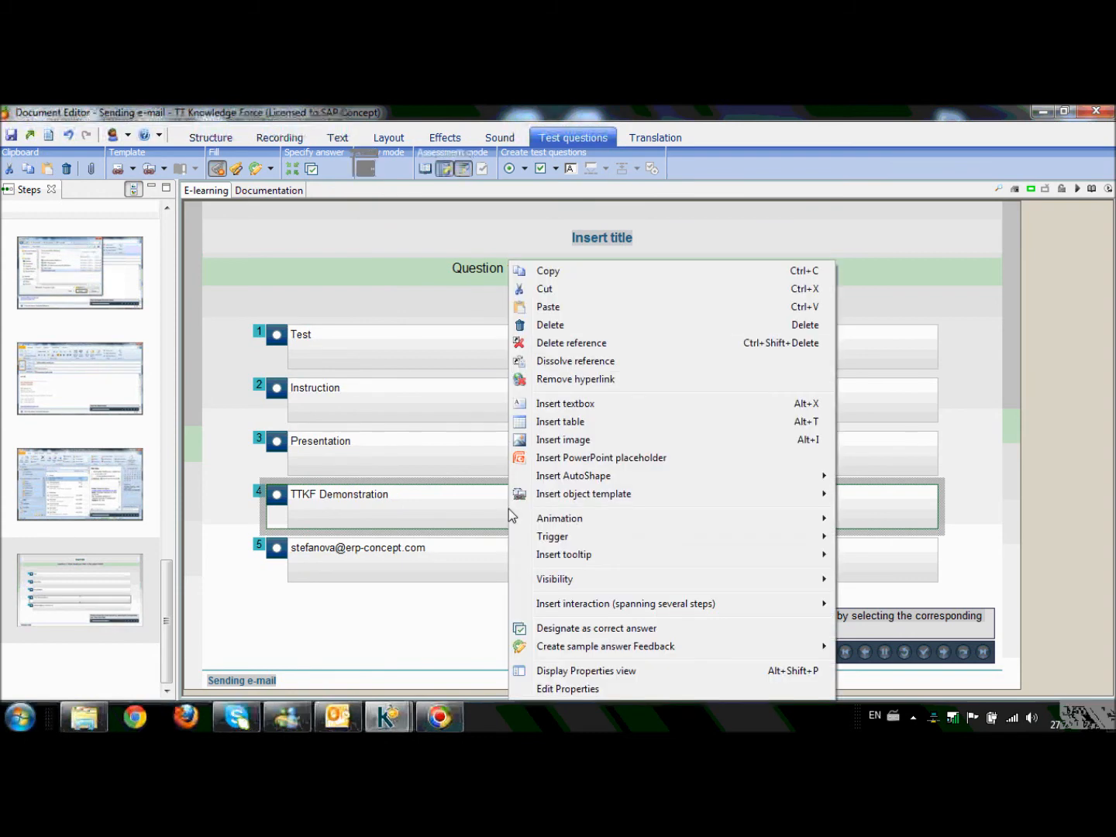
{"action": "mouse_move", "coordinate": [525, 635]}
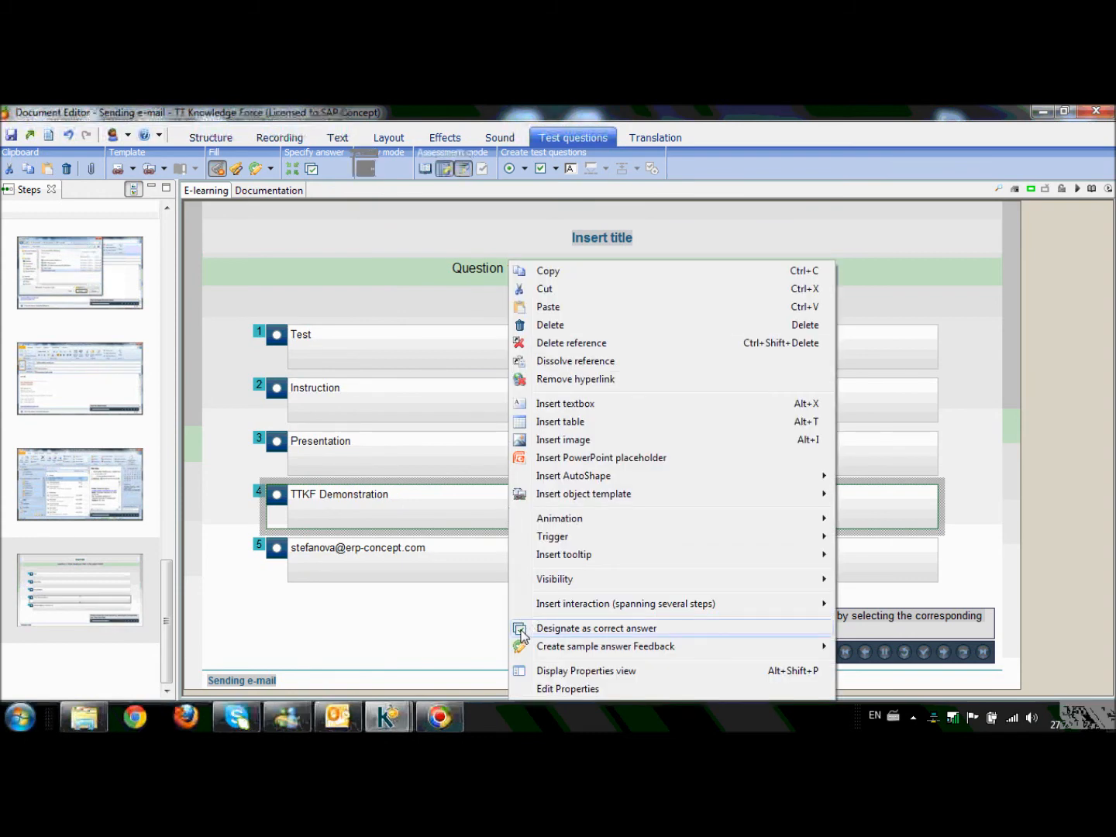